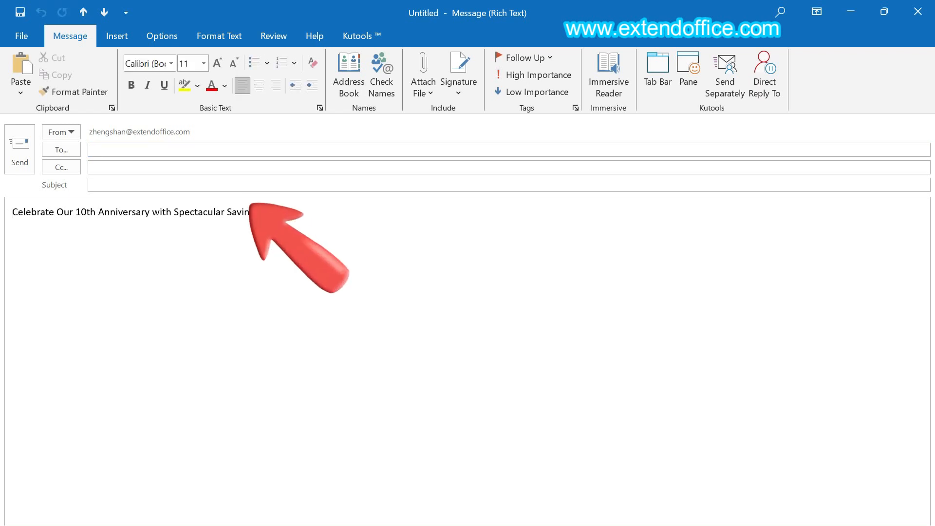
- Finish the headline with 'Savings!' and browse the emoji panel's smiley faces list
text(gs!)
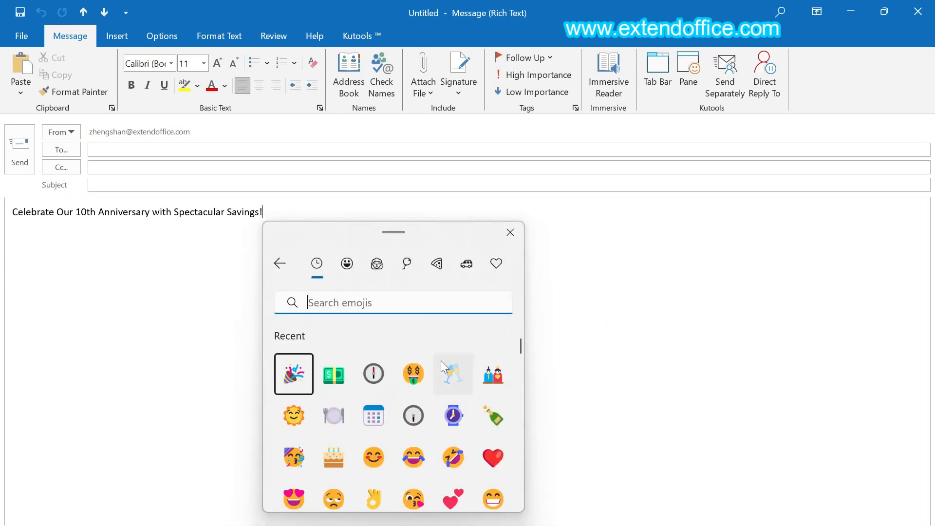
click(346, 264)
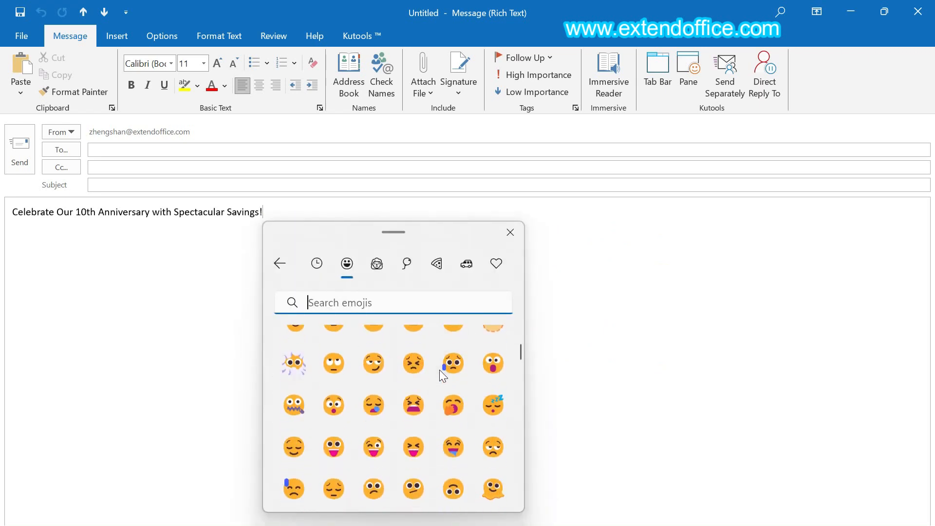
scroll(down, 3)
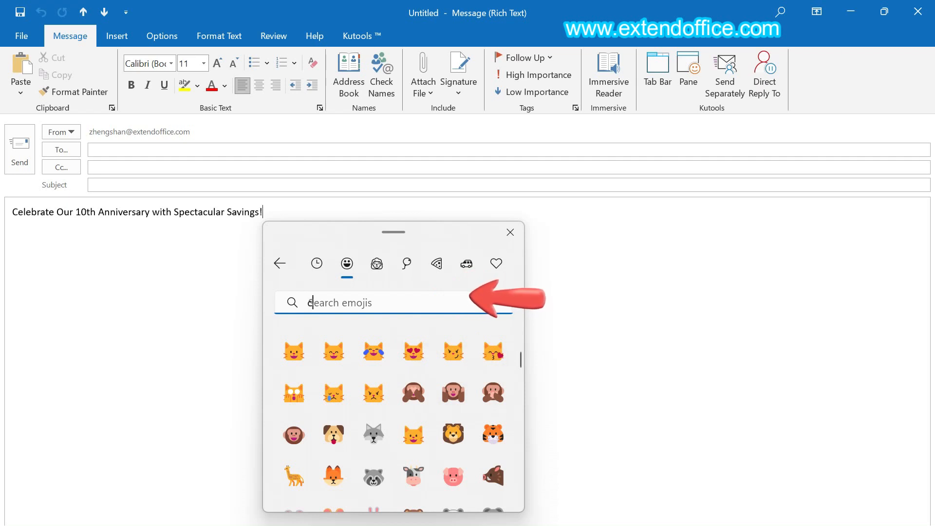
- Search the emoji panel for 'celebrate' and insert the party popper after the headline
text(celebrate)
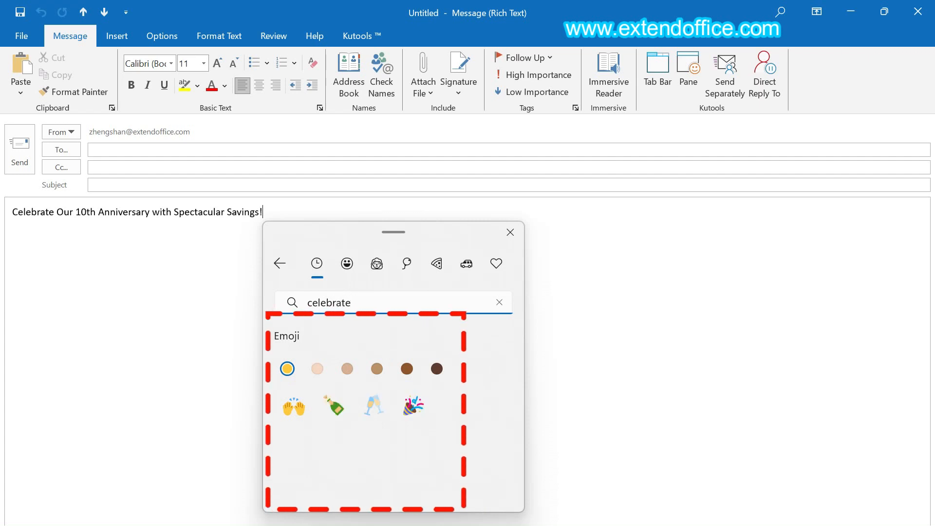
mouse_move(413, 408)
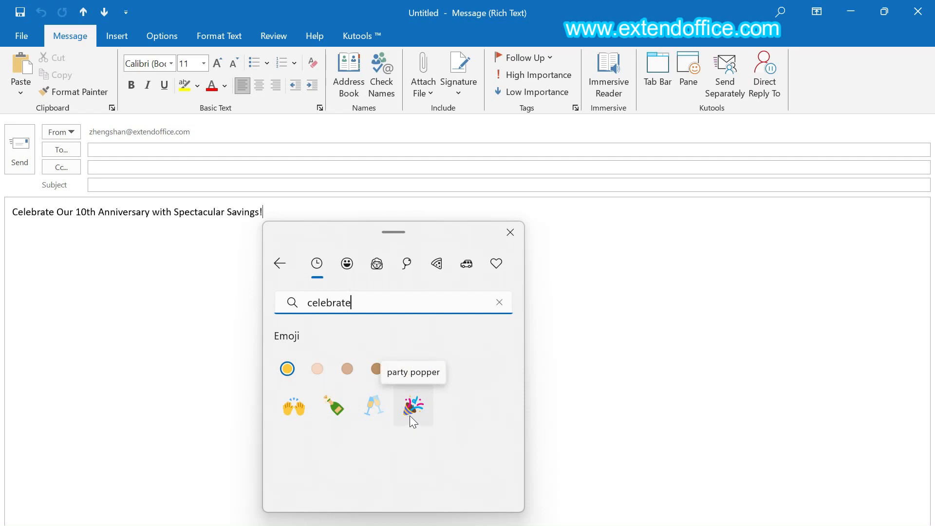
click(413, 406)
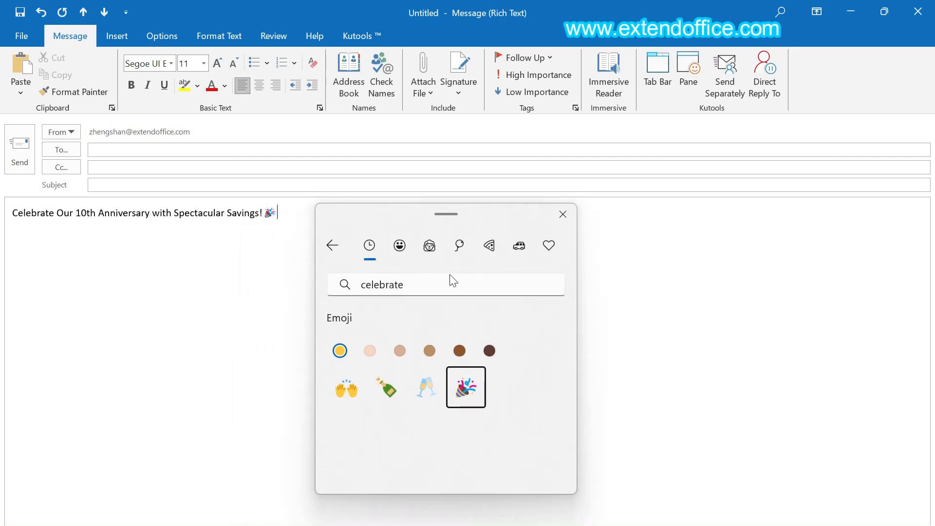
mouse_move(399, 246)
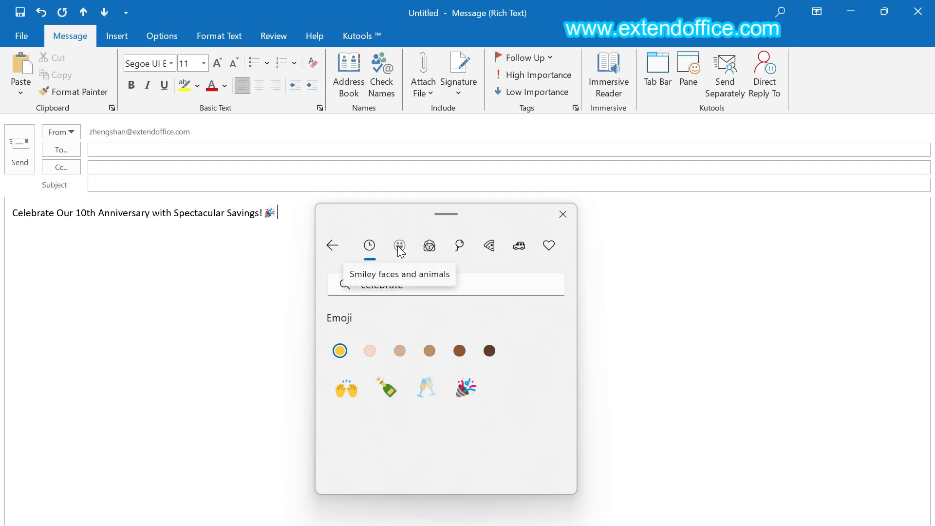
click(398, 246)
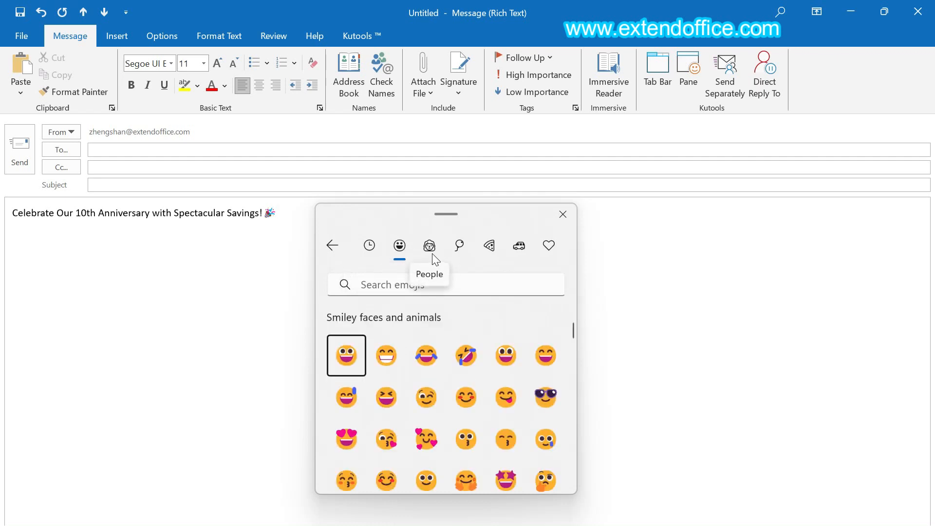
click(428, 245)
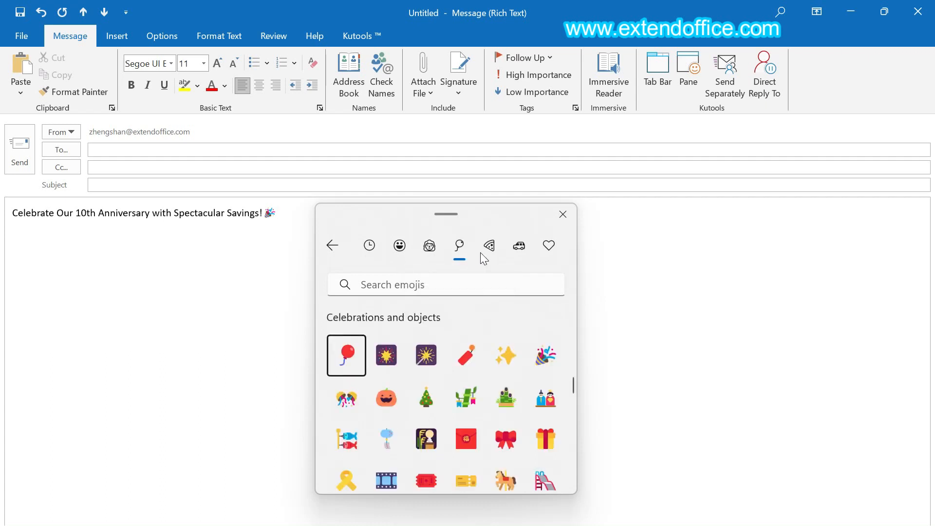
click(489, 246)
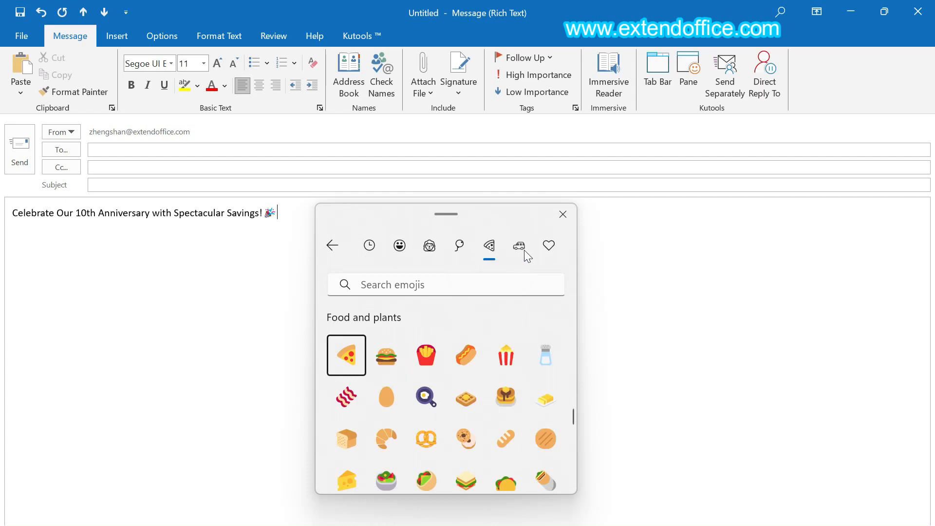
click(519, 246)
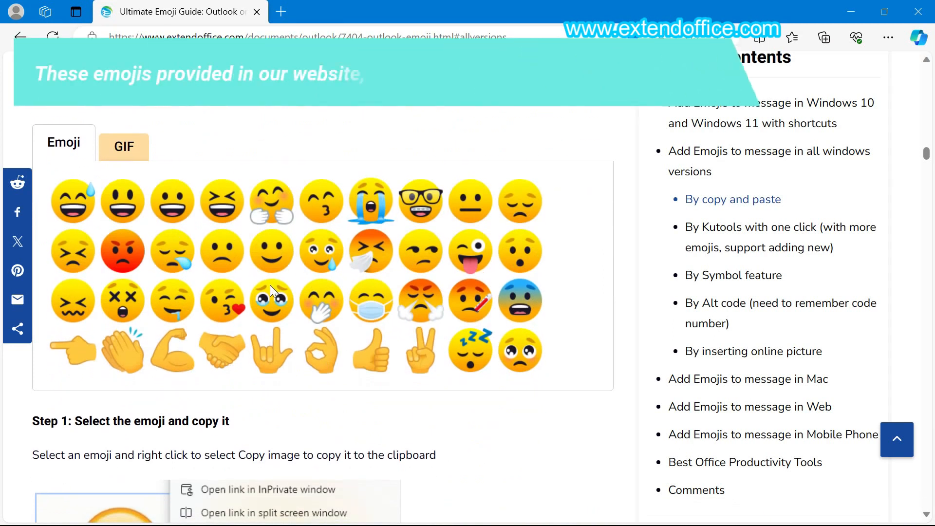
- Go to the guide's copy-and-paste section and copy an orange face emoji image
click(122, 146)
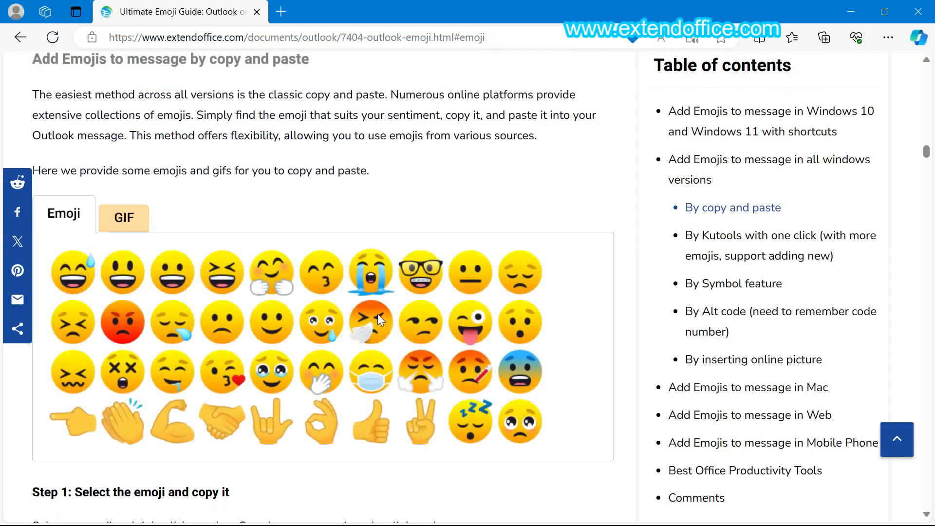
right_click(370, 322)
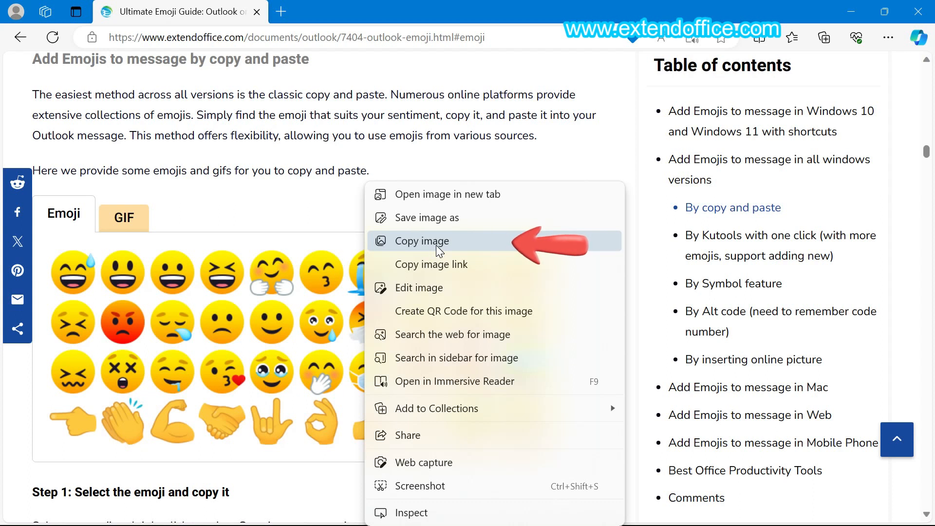
click(422, 241)
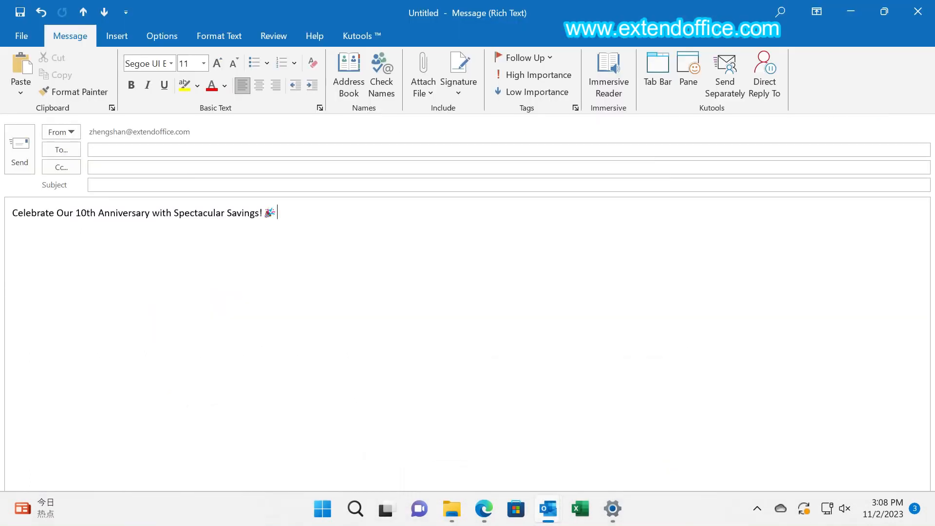
- Paste the copied orange face image after the party popper and move to the next line
key(ctrl+v)
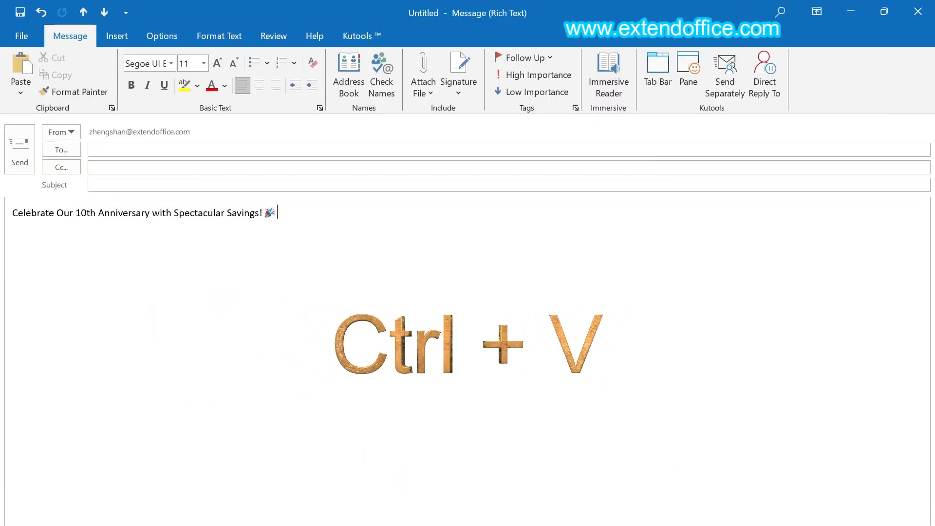
key(ctrl+v)
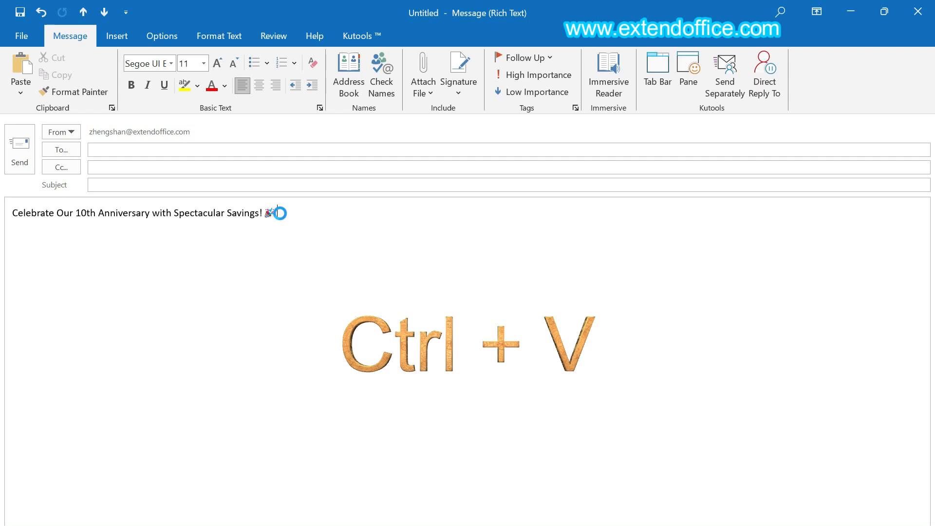
key(ctrl+v)
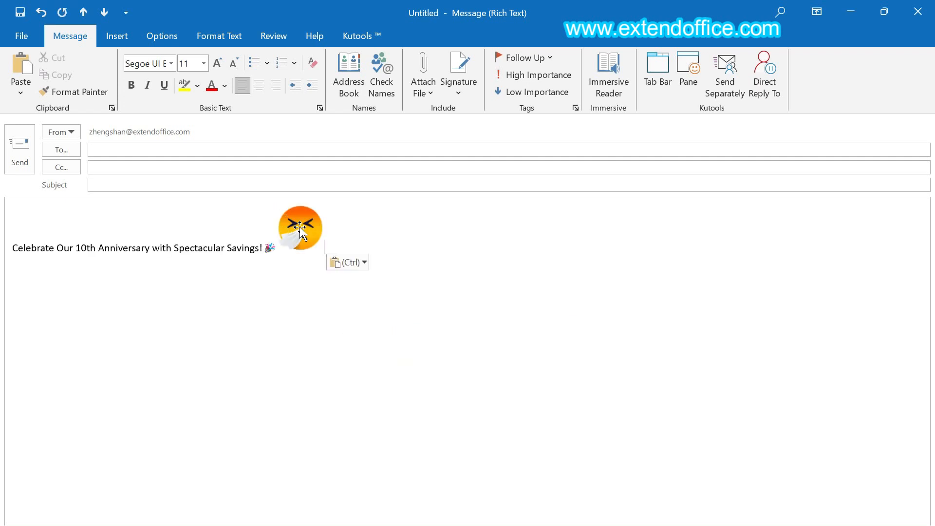
click(301, 227)
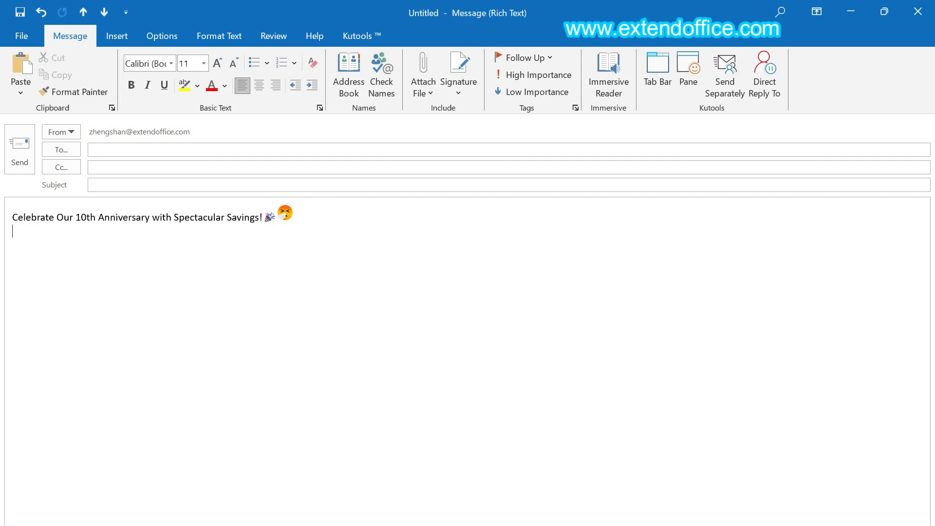
click(361, 36)
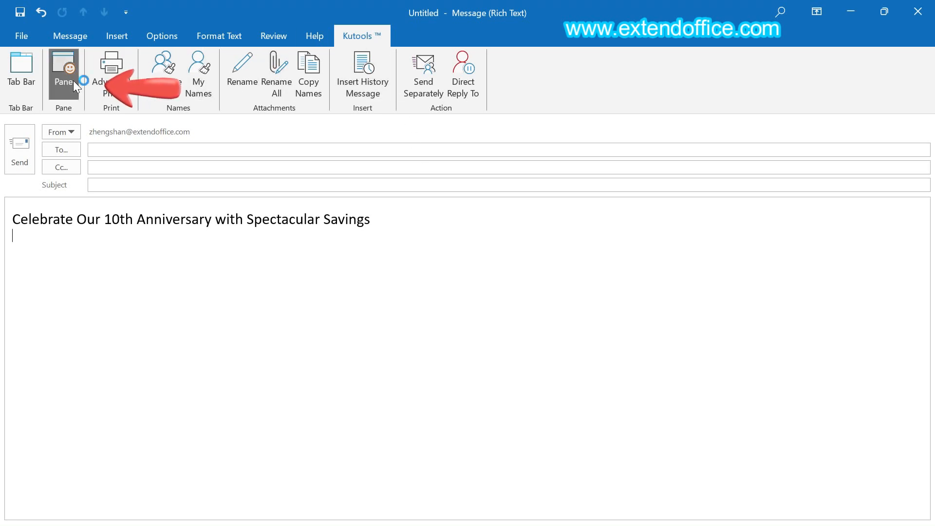
- Show the Kutools emoji pane and switch through GIF to the custom 'My' heart collection
click(63, 73)
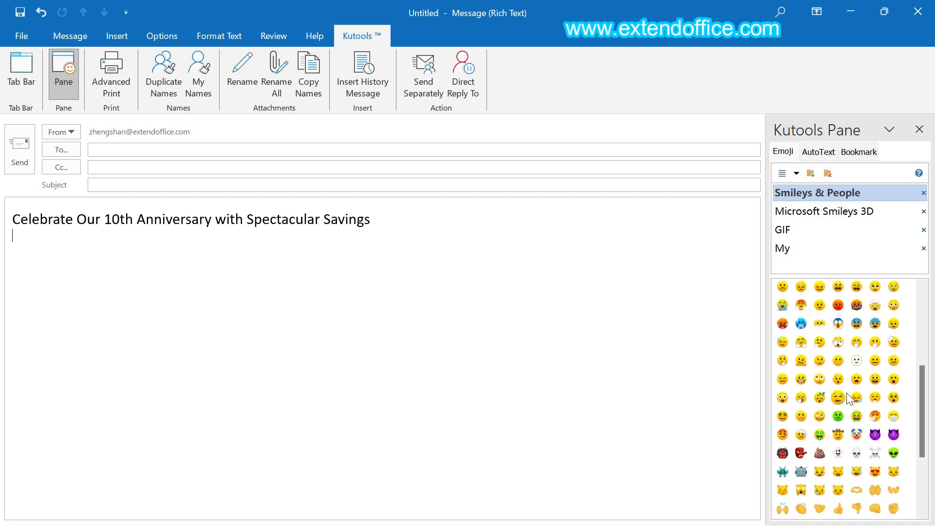
click(824, 211)
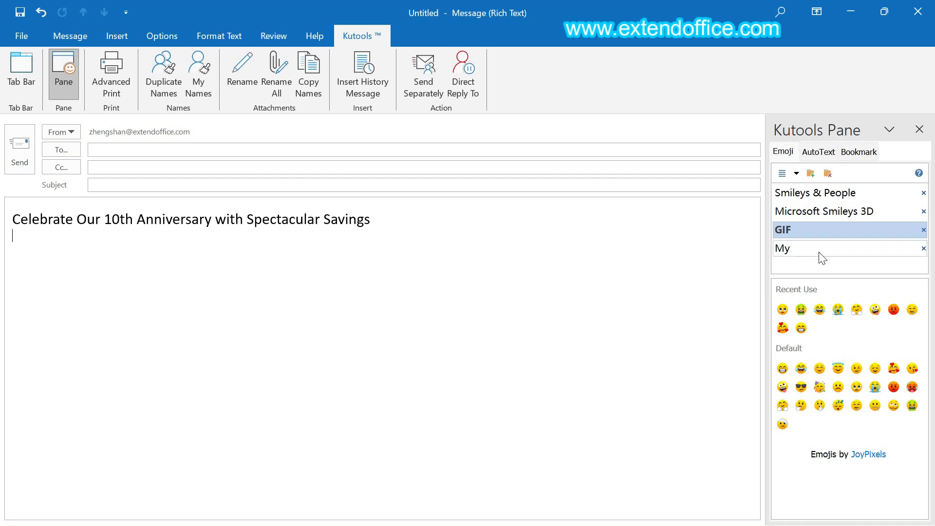
click(796, 174)
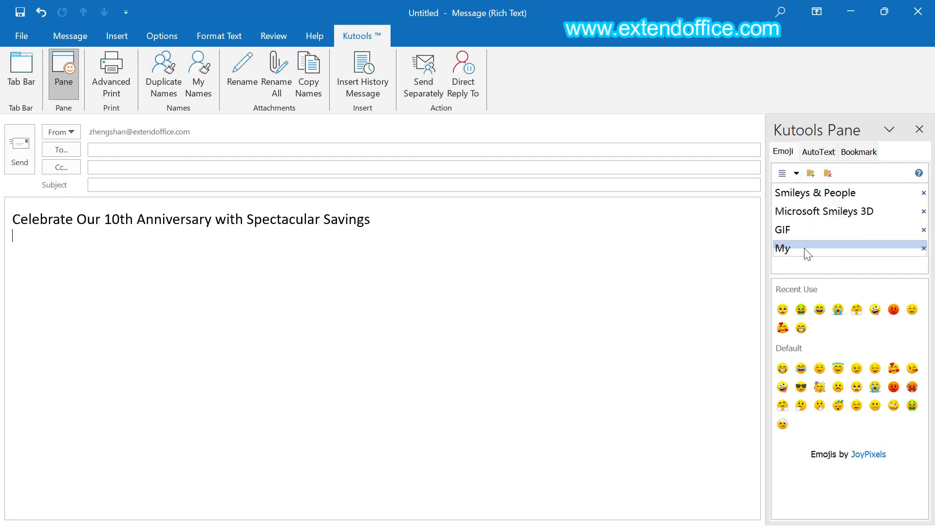
click(782, 248)
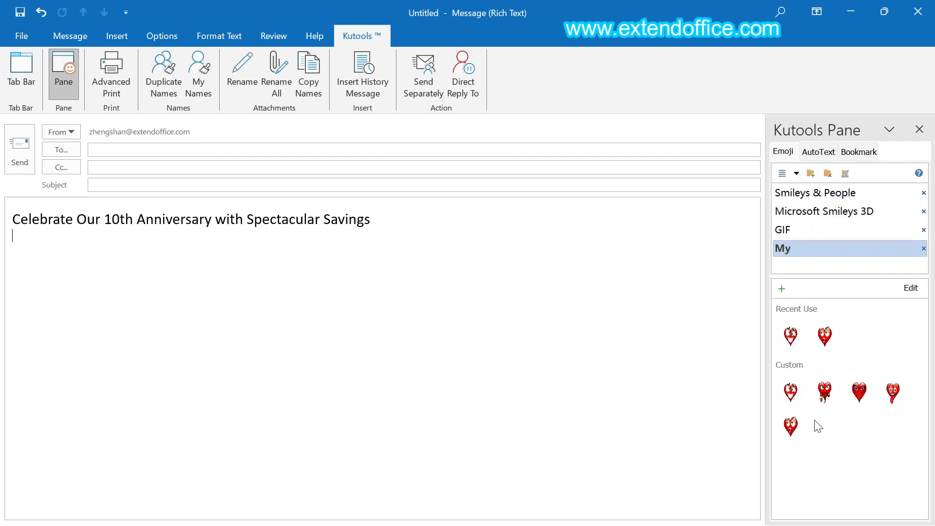
mouse_move(813, 381)
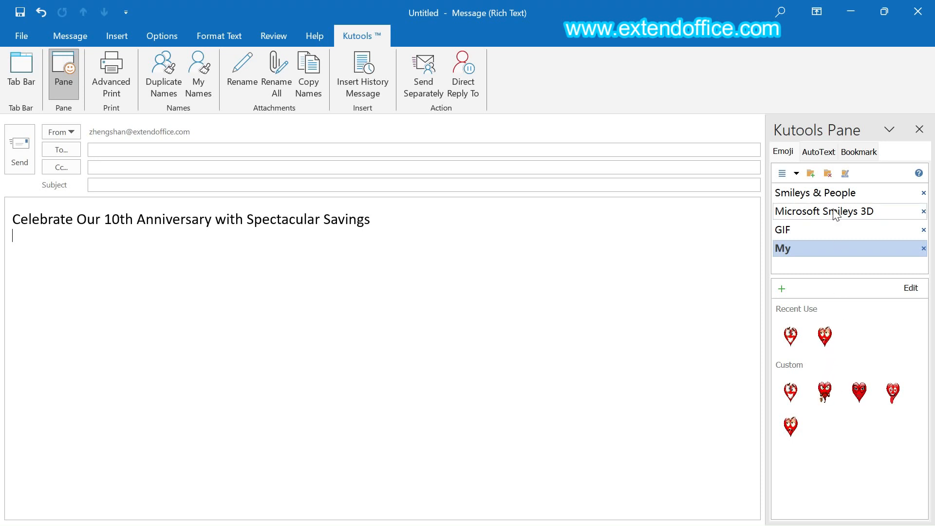
- Insert several Smileys 3D faces, including an angry face and a sleeping face, below the heading
click(815, 192)
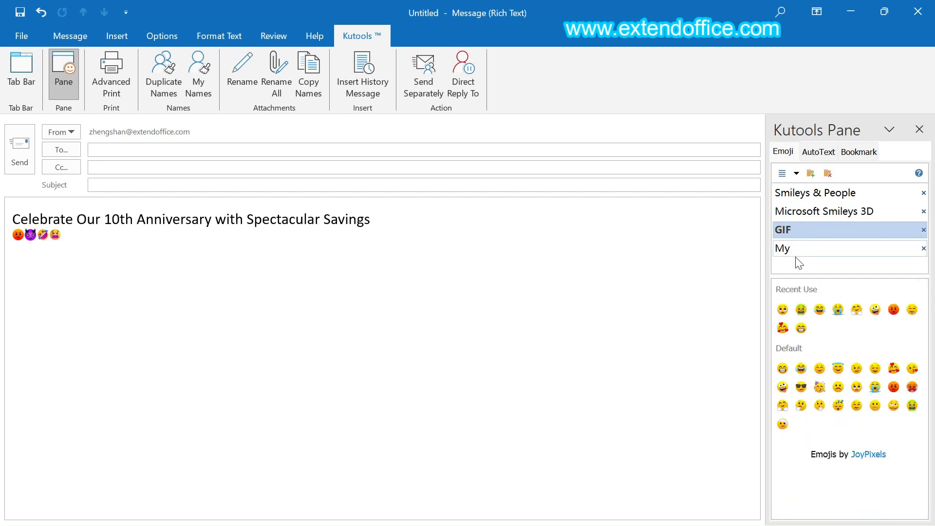
click(893, 369)
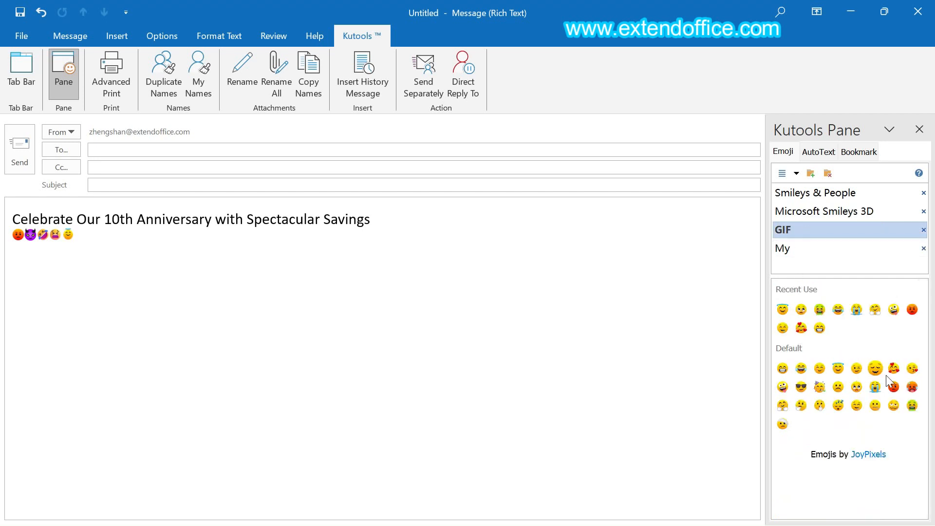
click(912, 405)
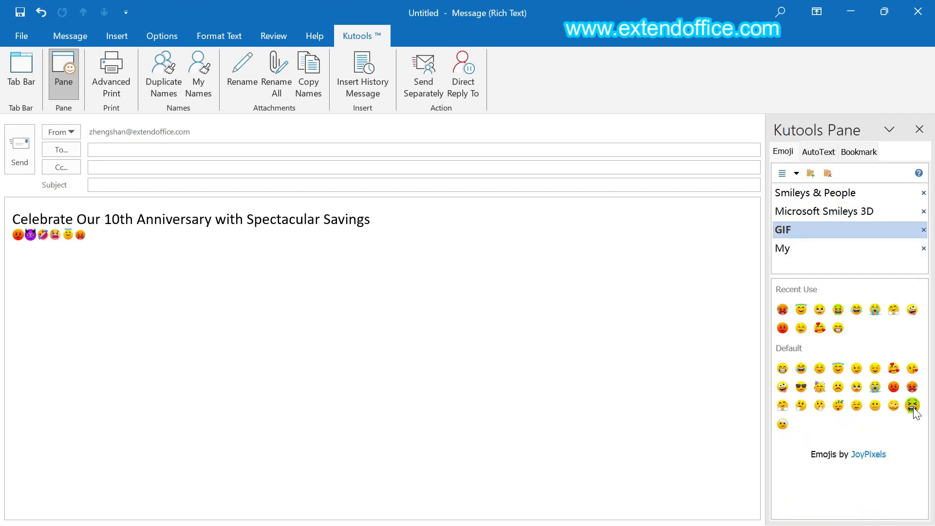
click(856, 405)
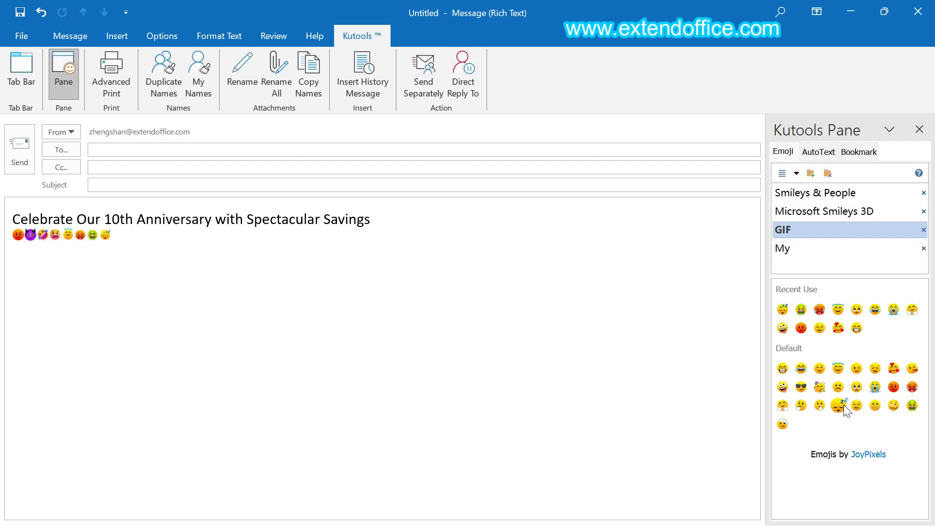
mouse_move(838, 406)
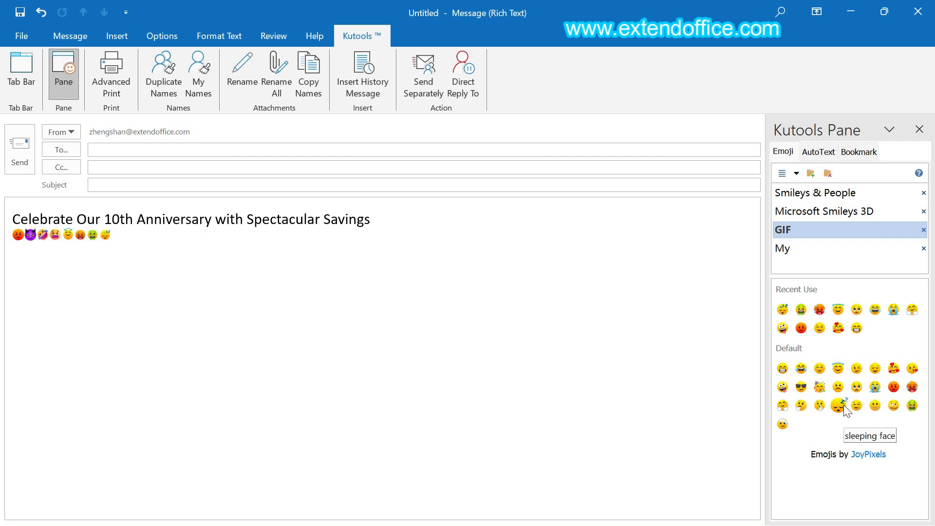
click(70, 36)
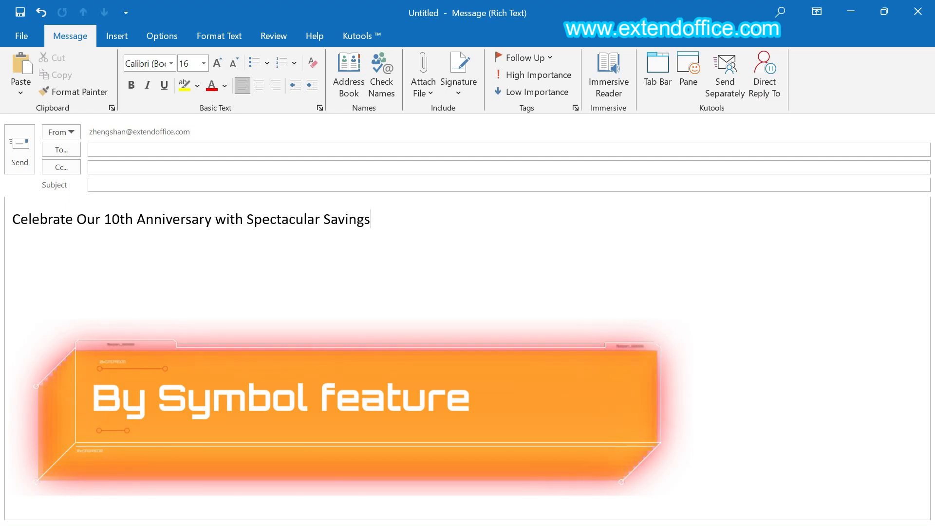
- With the cursor after 'Savings', show the Insert ribbon's quick Symbol gallery
key(Delete)
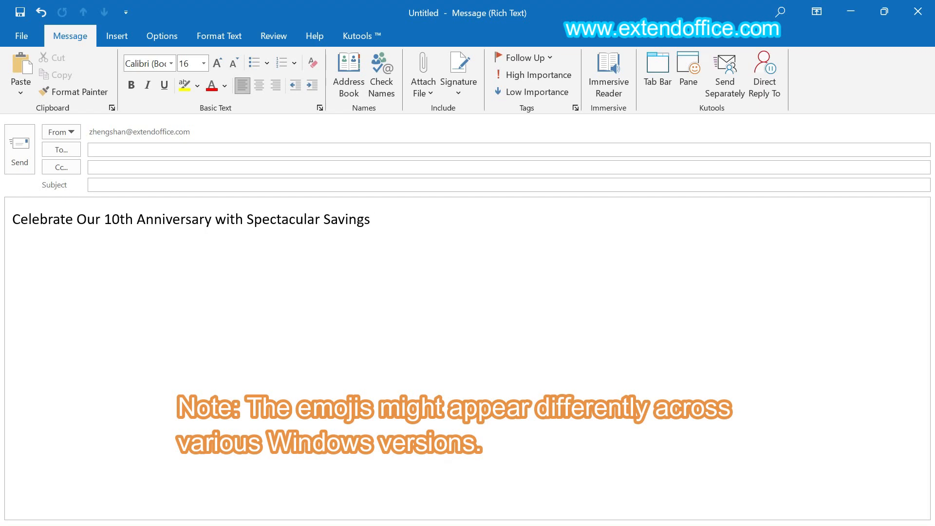
click(370, 219)
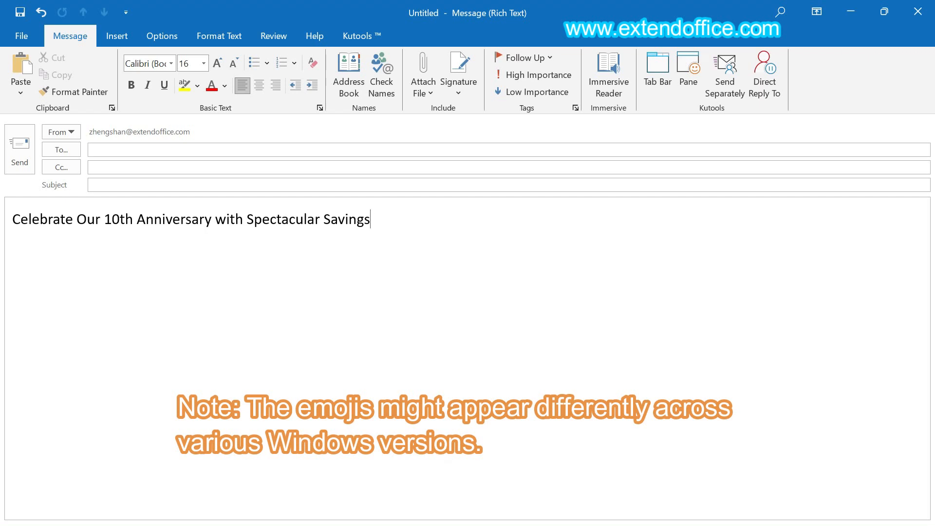
click(117, 36)
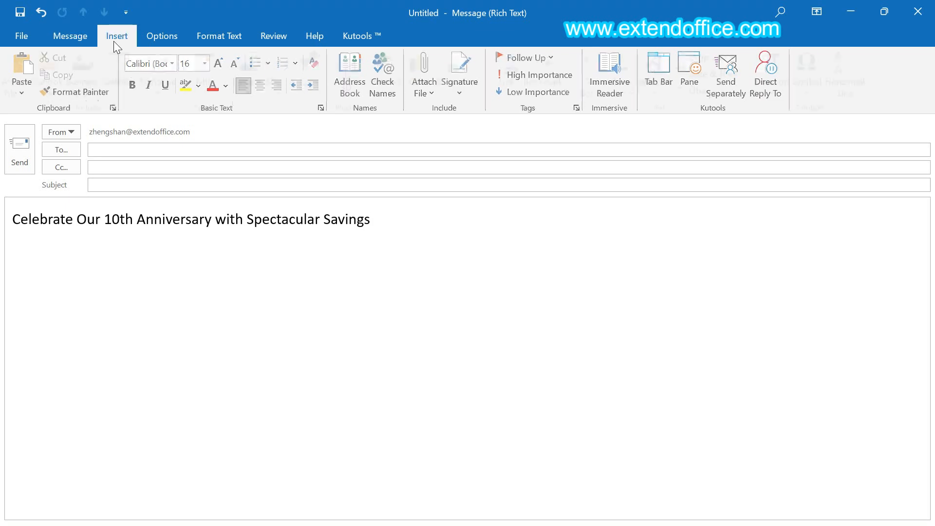
click(116, 36)
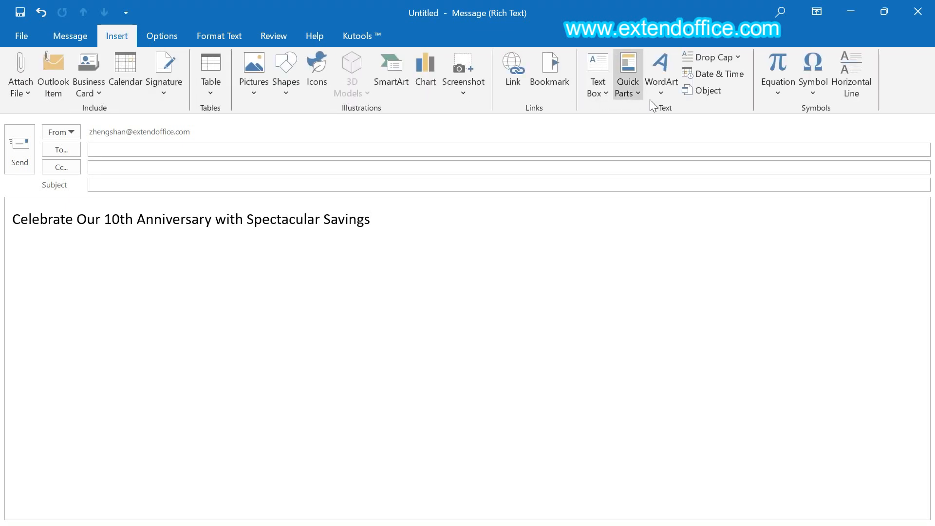
click(813, 71)
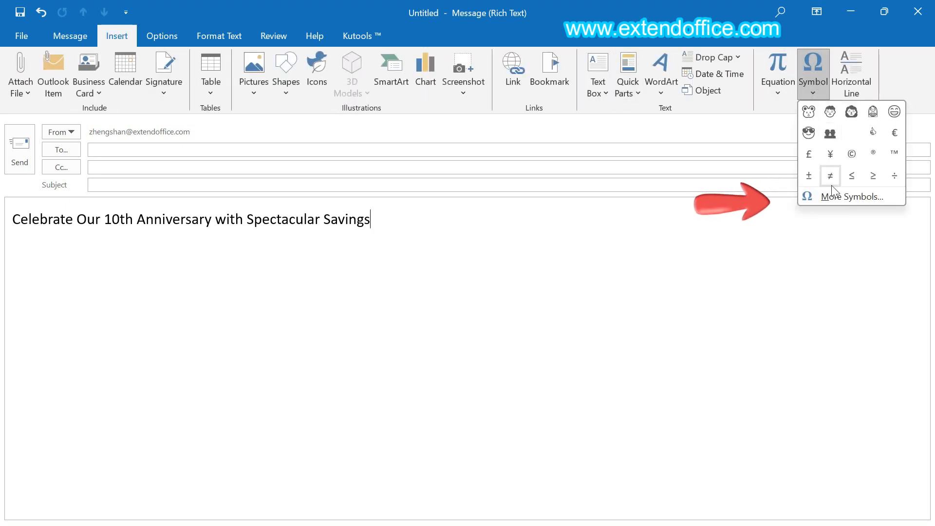
- In More Symbols, keep Segoe UI Emoji and pick the Extended Characters - Plane 1 subset
click(851, 196)
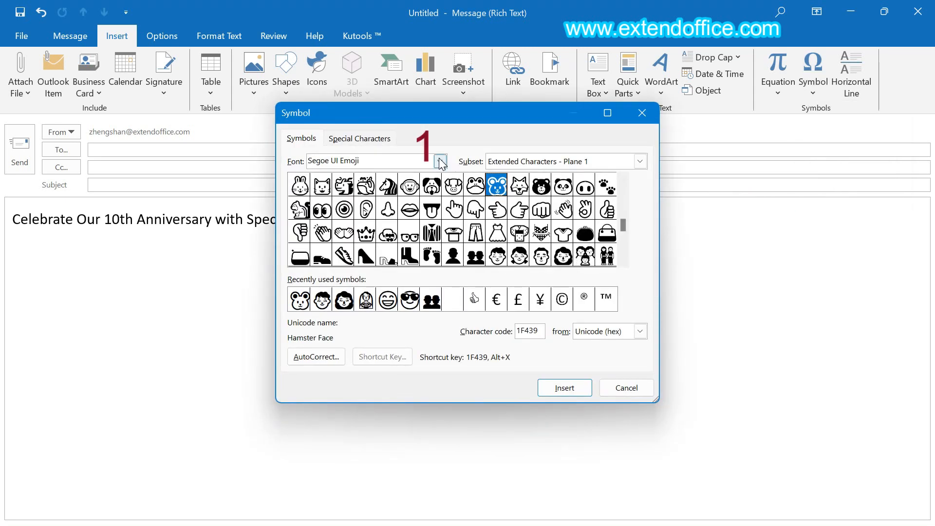
click(439, 160)
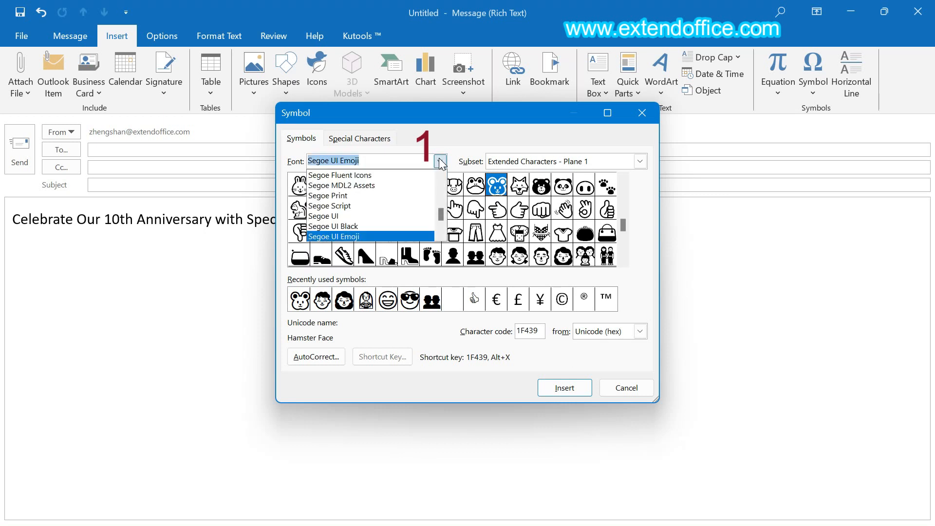
mouse_move(418, 196)
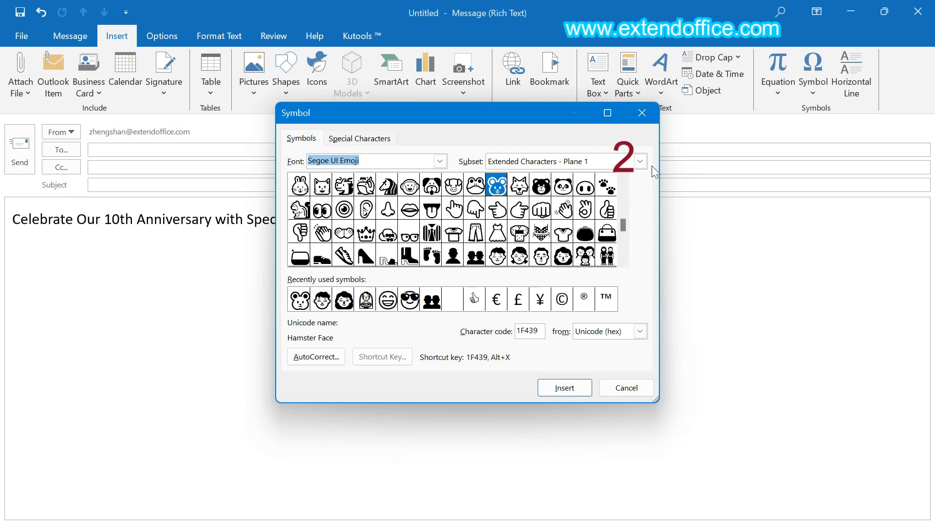
click(640, 161)
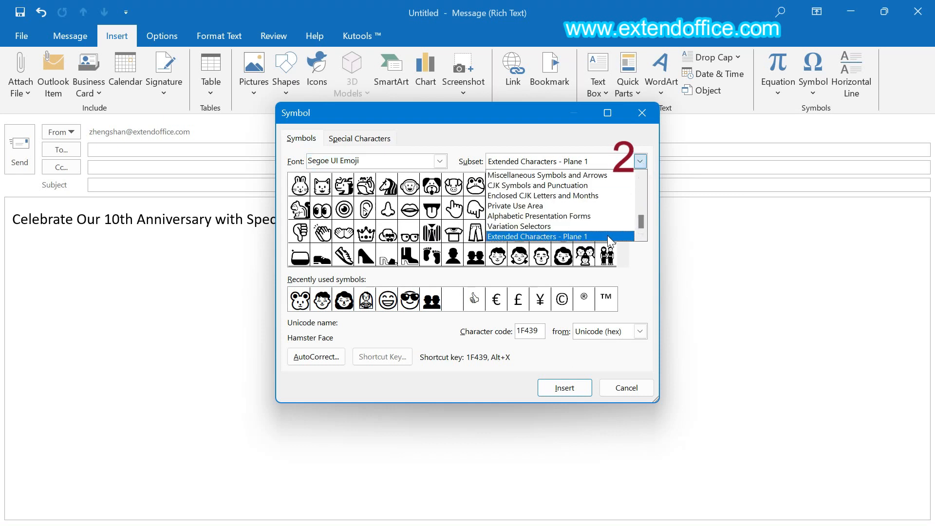
mouse_move(608, 241)
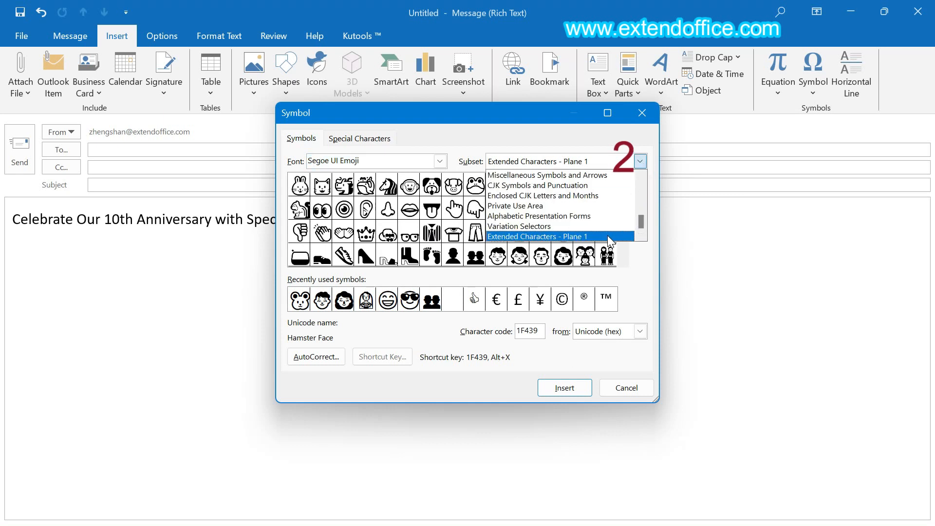
click(537, 236)
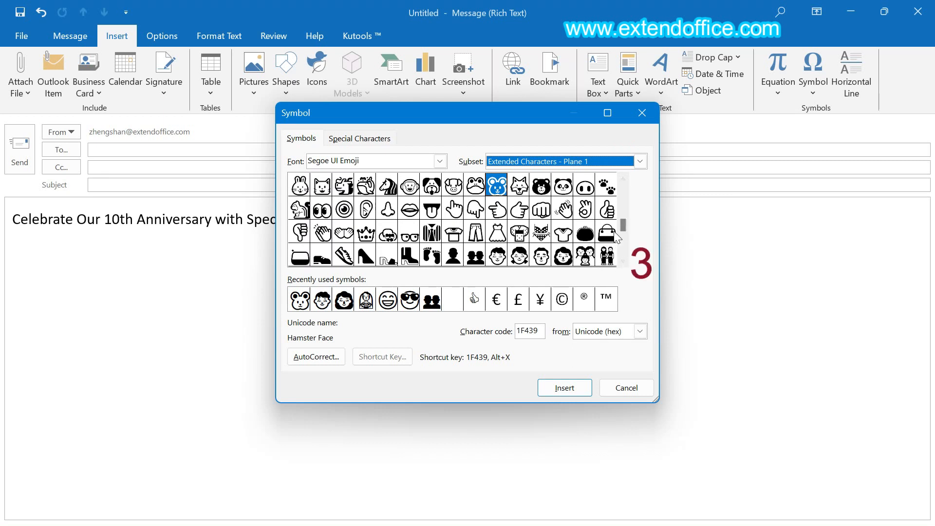
- Insert a party face after 'Celebrate' and a face holding back tears after 'Savings', then close the dialog
scroll(down, 3)
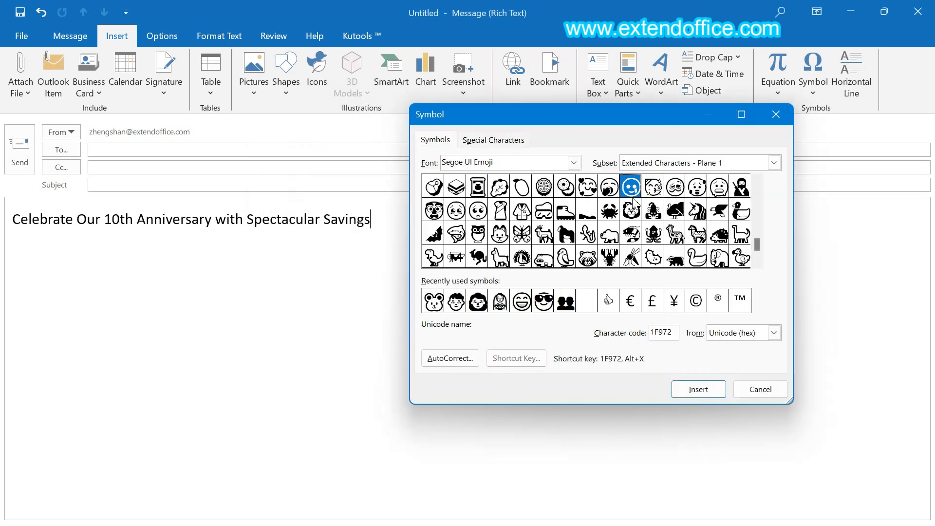
click(653, 187)
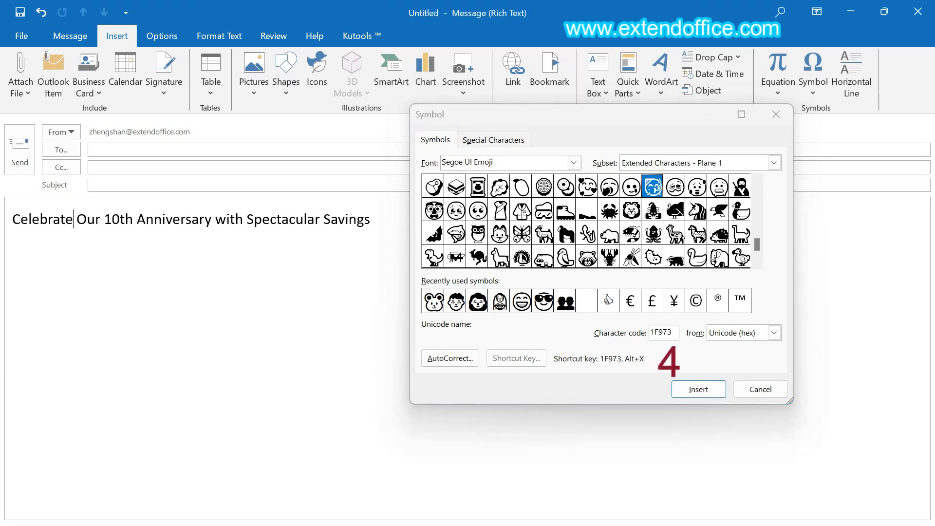
click(698, 389)
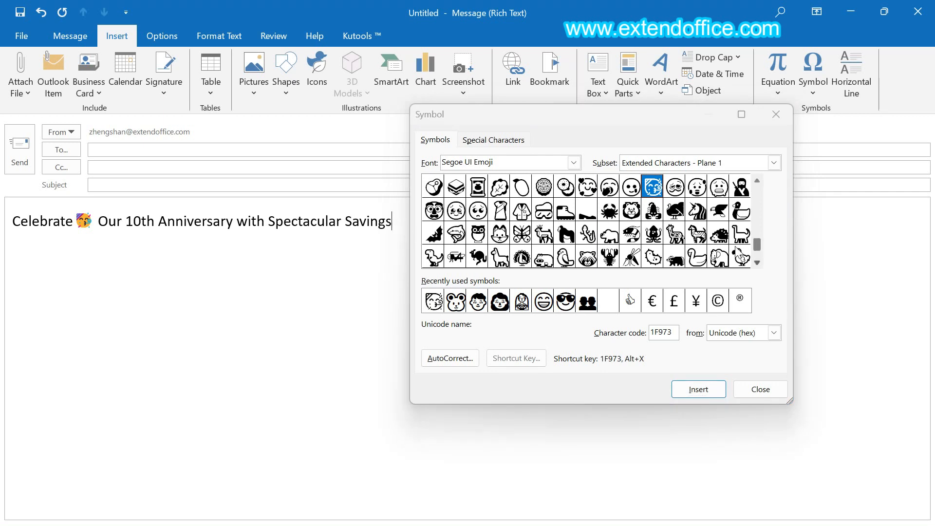
click(455, 210)
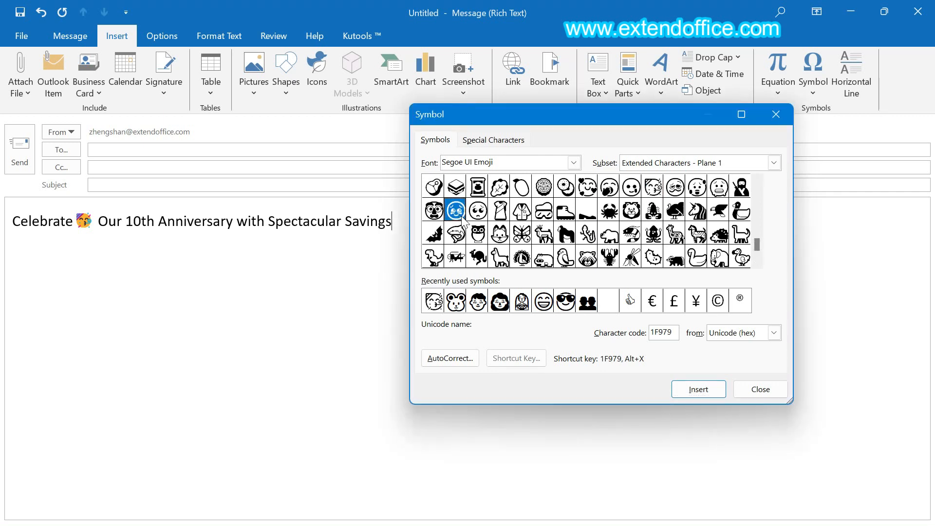
click(698, 389)
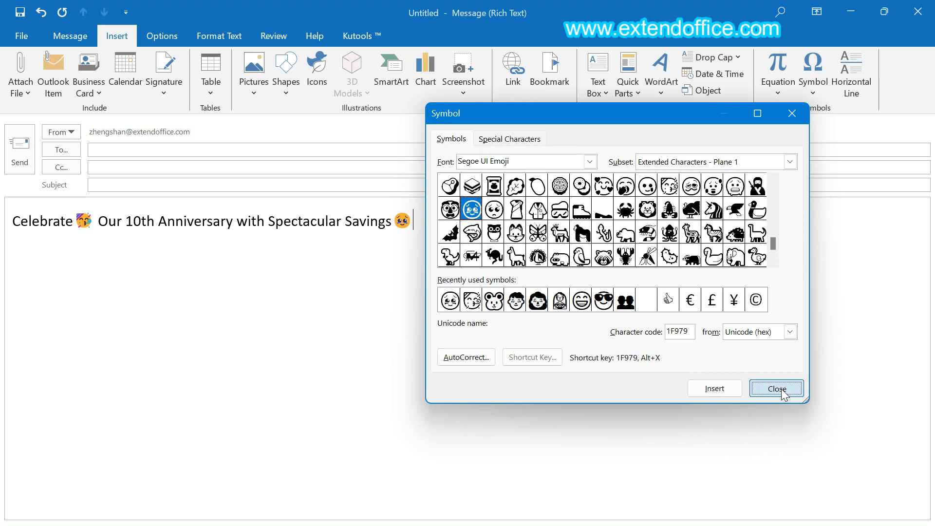
click(777, 389)
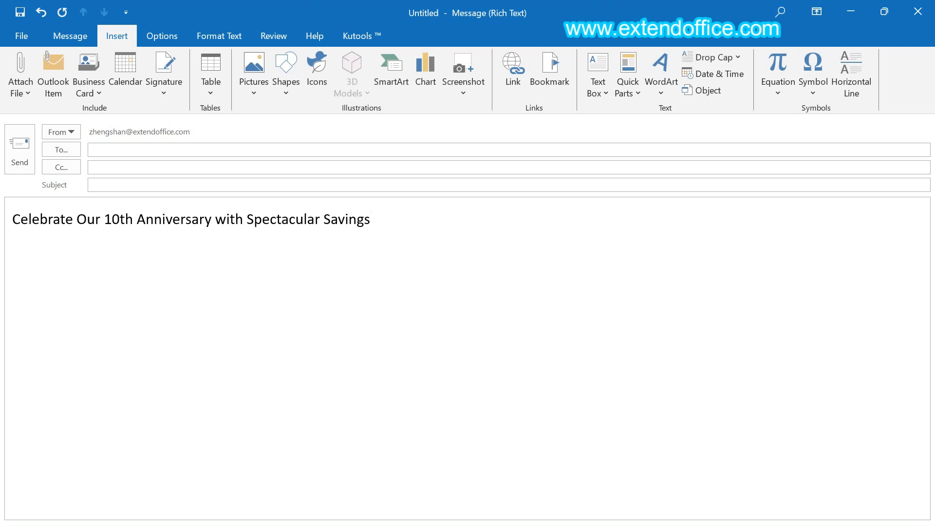
- Enter a grinning emoji after 'Savings' using Alt+128153 on the number pad
click(370, 220)
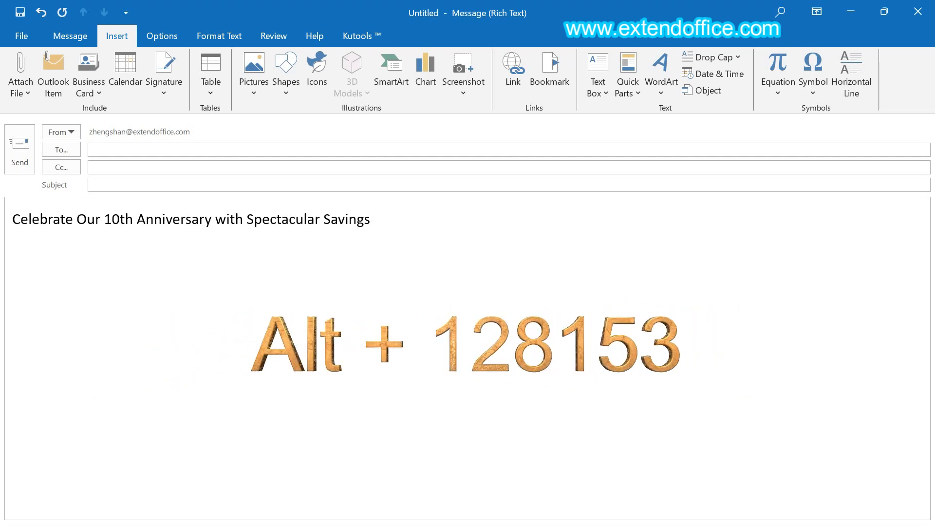
key(Alt+128153)
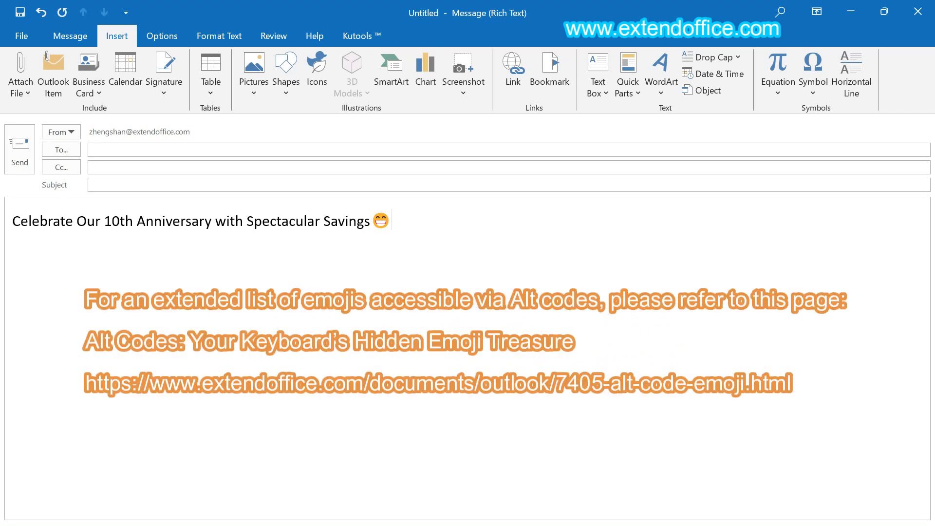
click(390, 221)
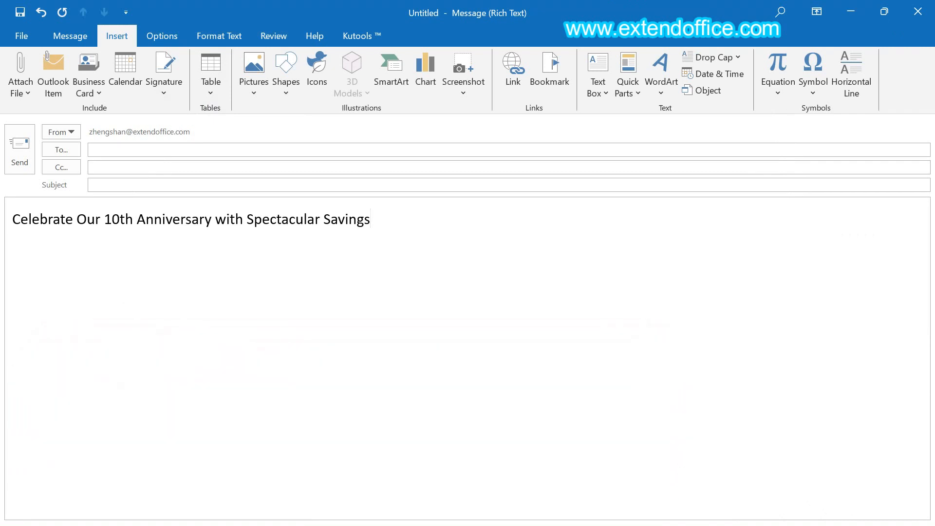
- Place the cursor before the heading and bring up the Online Pictures window
click(373, 219)
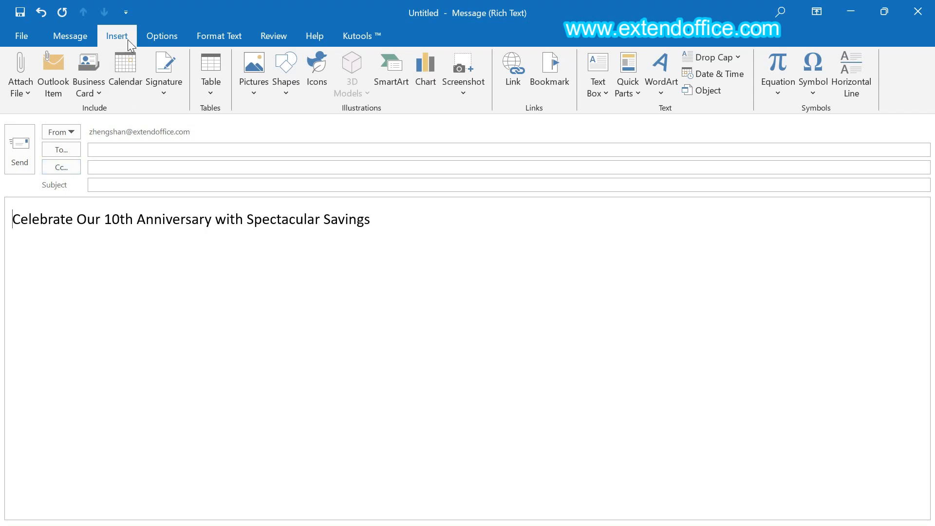
mouse_move(253, 71)
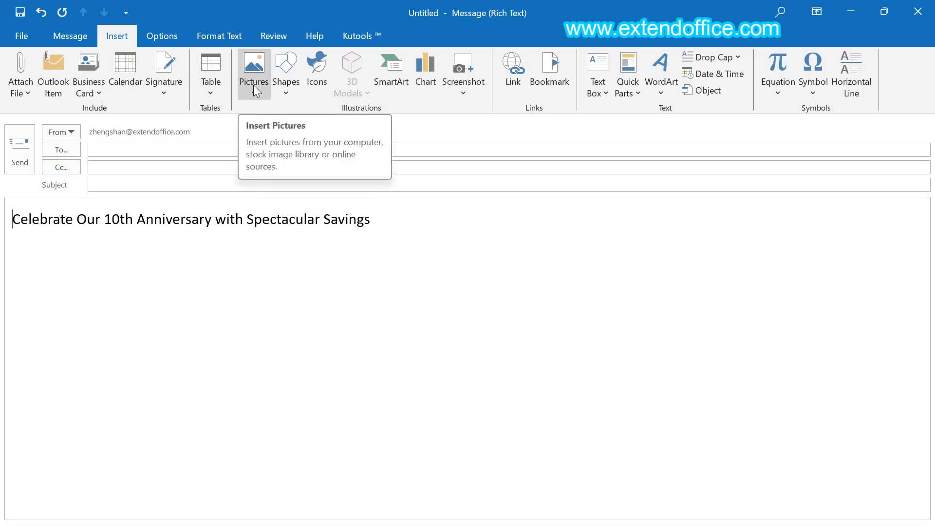
click(254, 75)
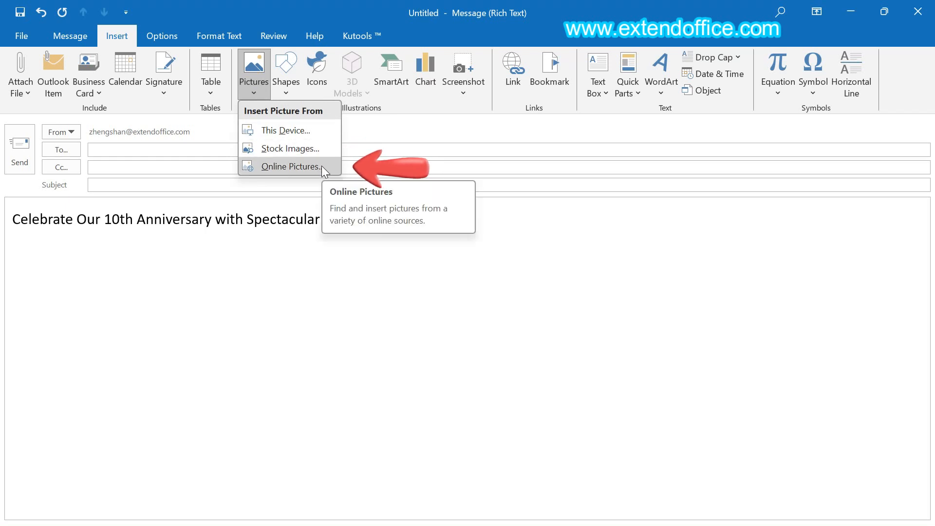
click(292, 167)
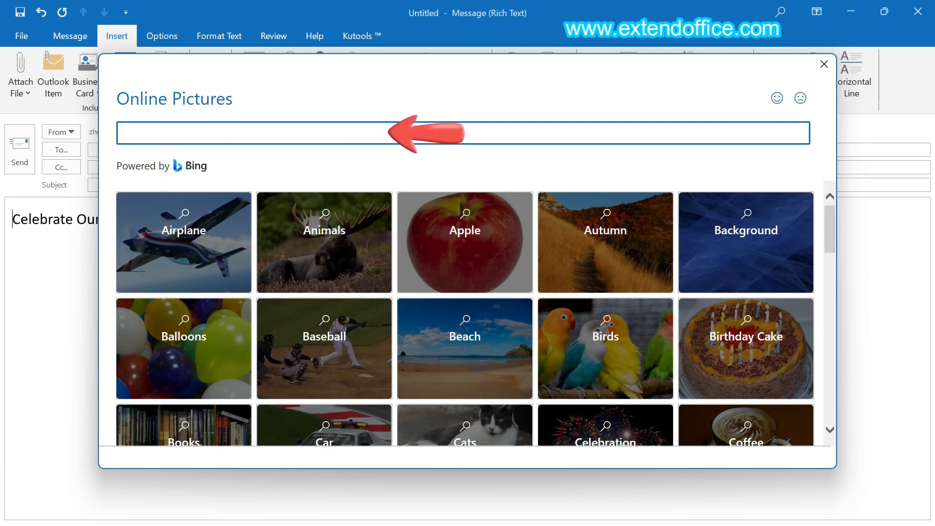
- Search online pictures for 'smile' and insert the plain yellow smiley into the message
text(smile)
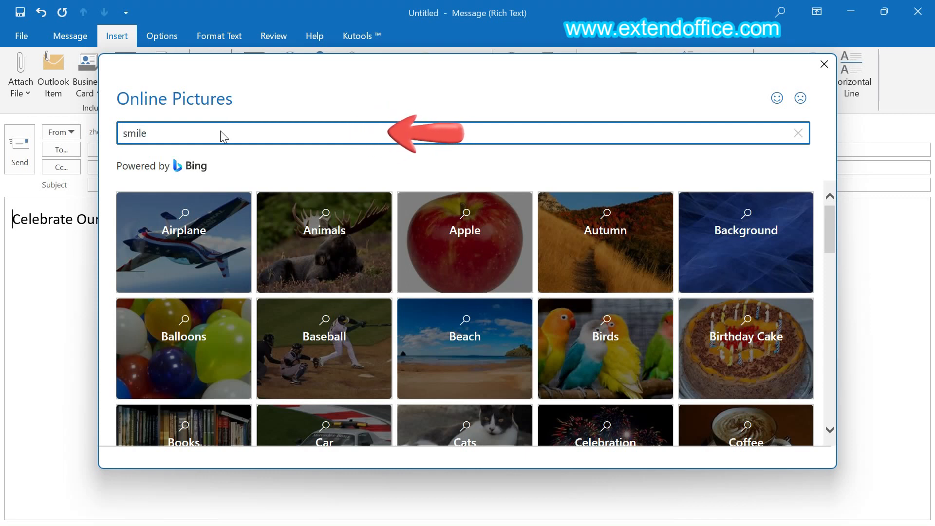
key(Enter)
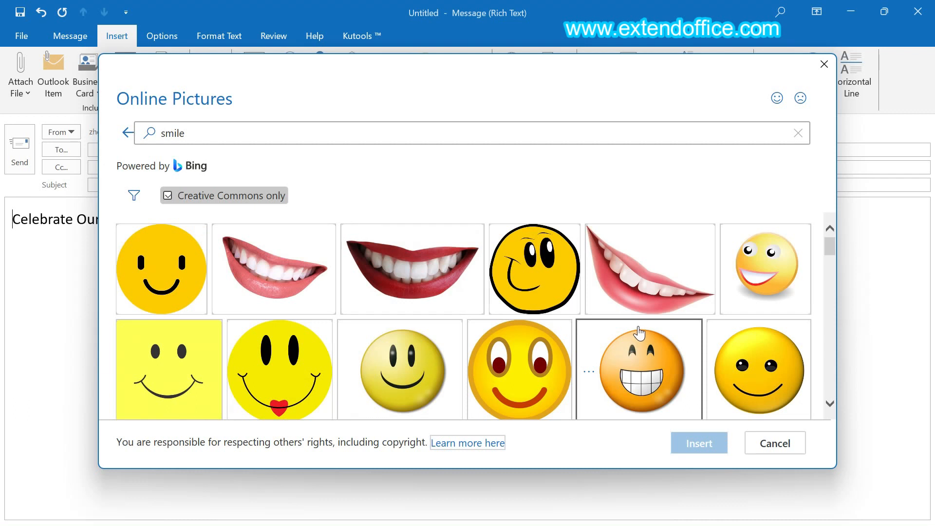
scroll(down, 3)
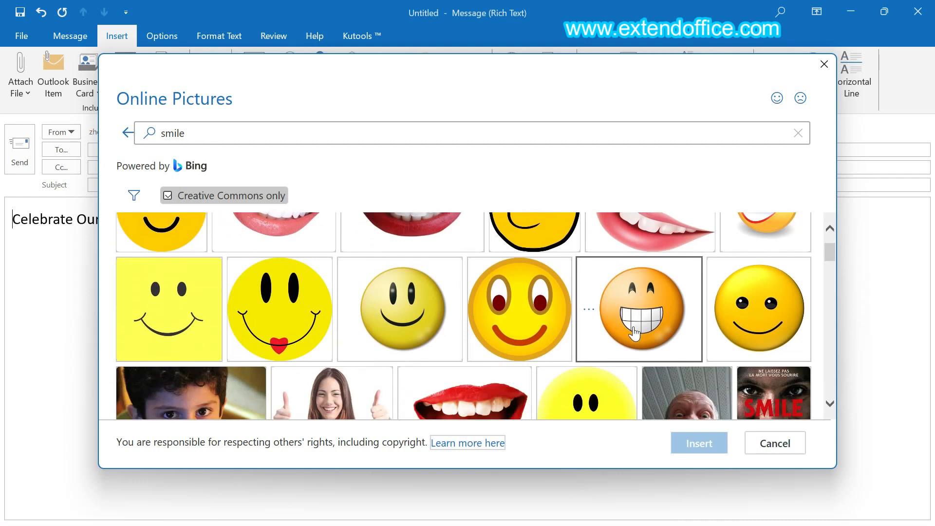
scroll(down, 3)
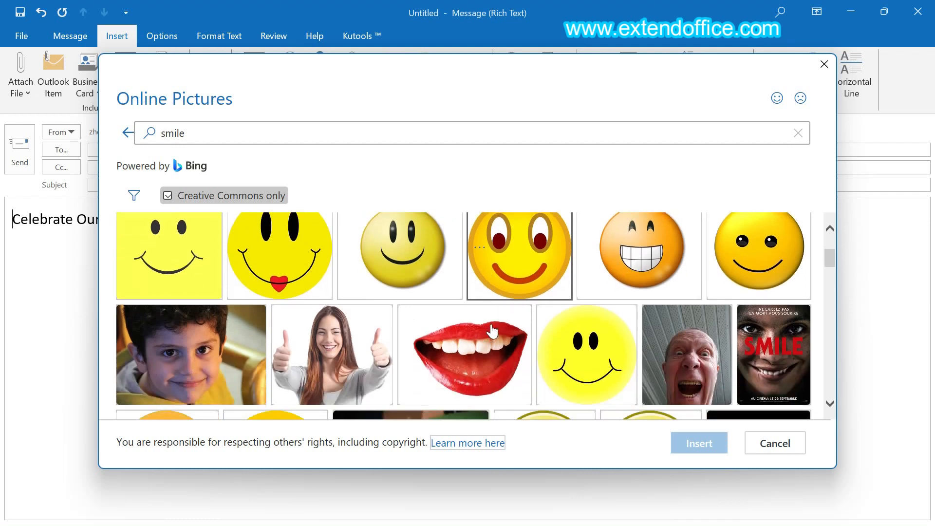
click(586, 291)
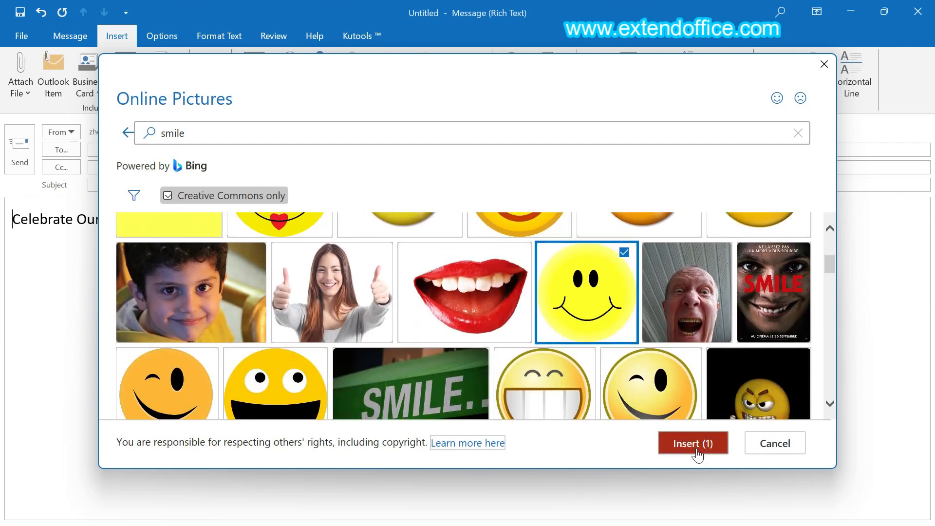
click(692, 442)
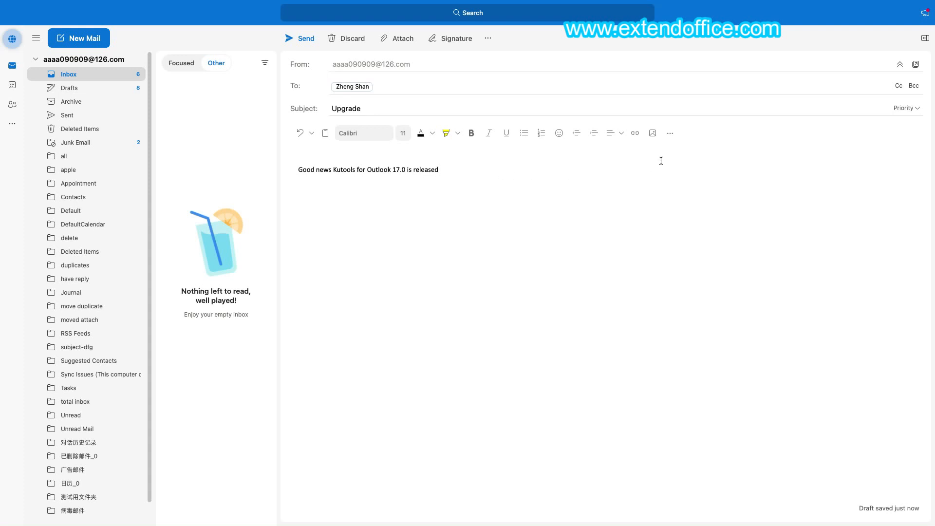
- Bring up the Mac Emoji & Symbols viewer after 'is released' and focus its search box
key(cmd+ctrl+space)
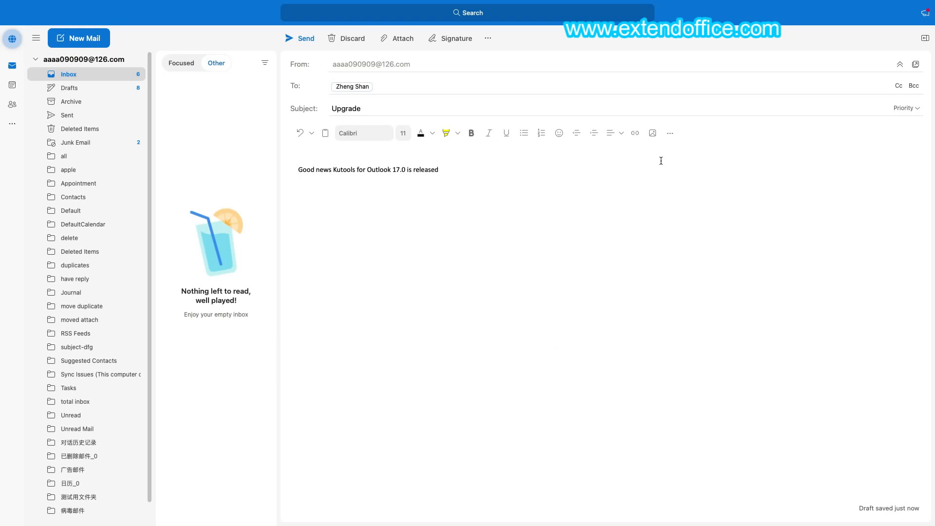
click(558, 132)
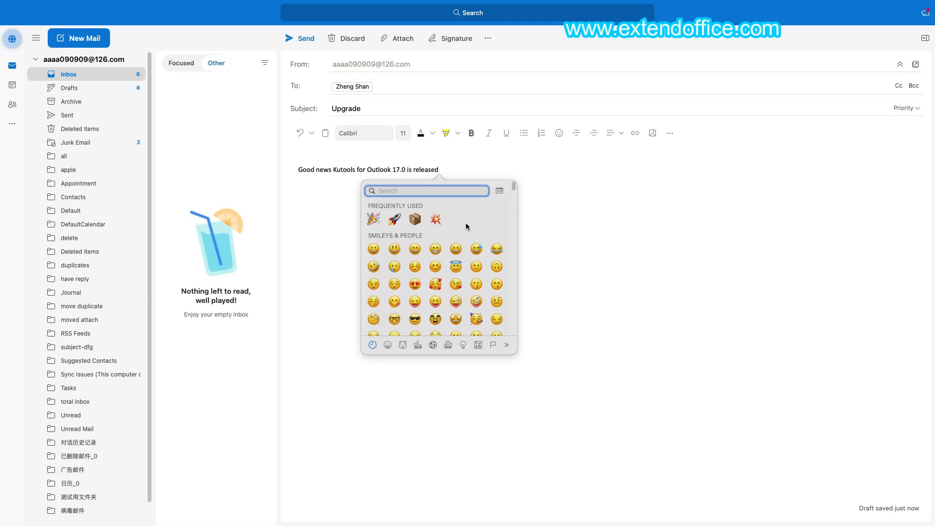
click(426, 190)
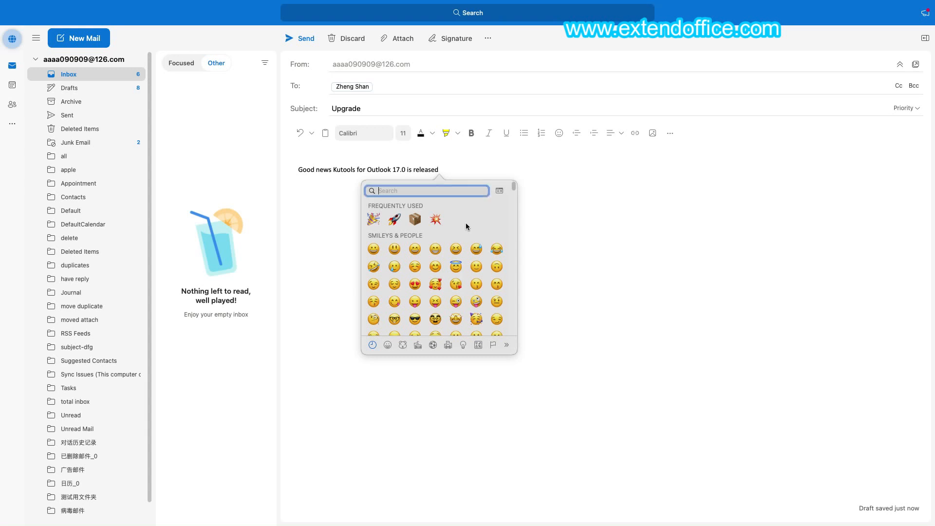
scroll(down, 3)
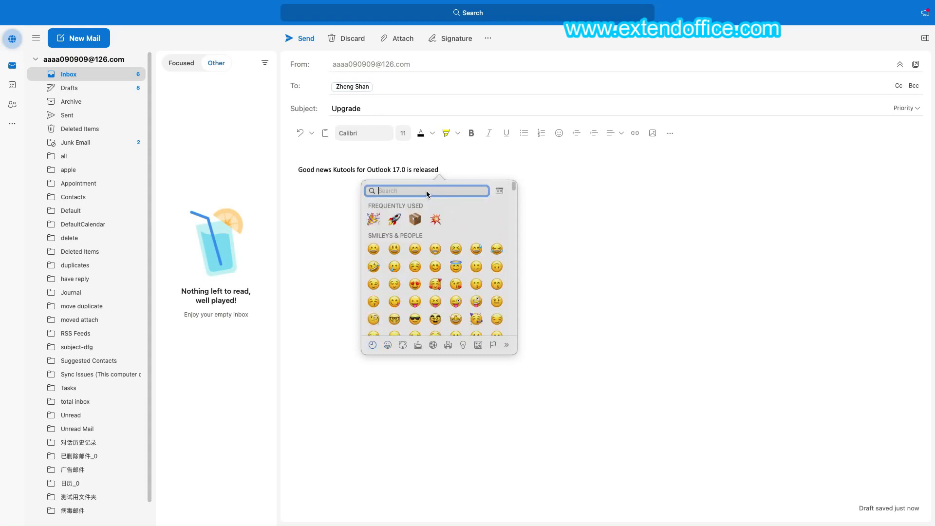
mouse_move(451, 296)
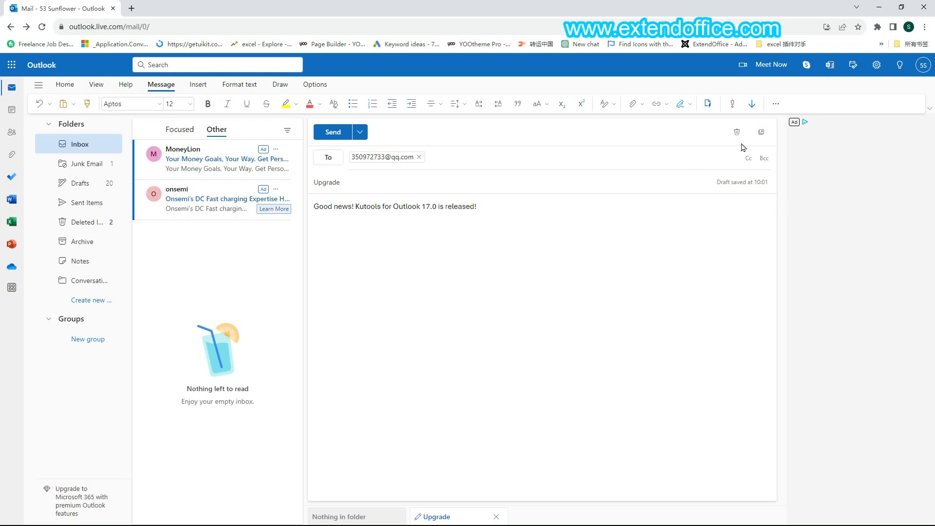
- Show the emoji pane from the More options menu in Outlook on the web
click(776, 103)
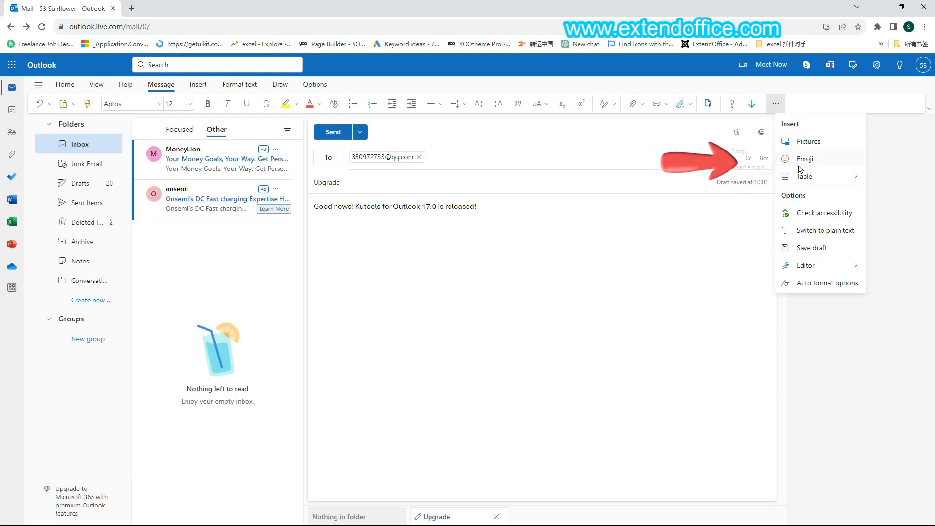
click(806, 159)
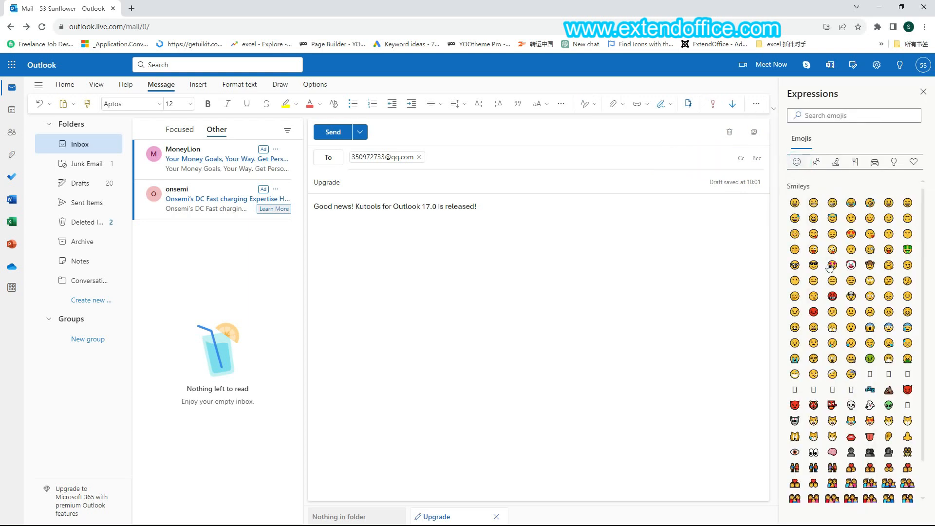
scroll(down, 3)
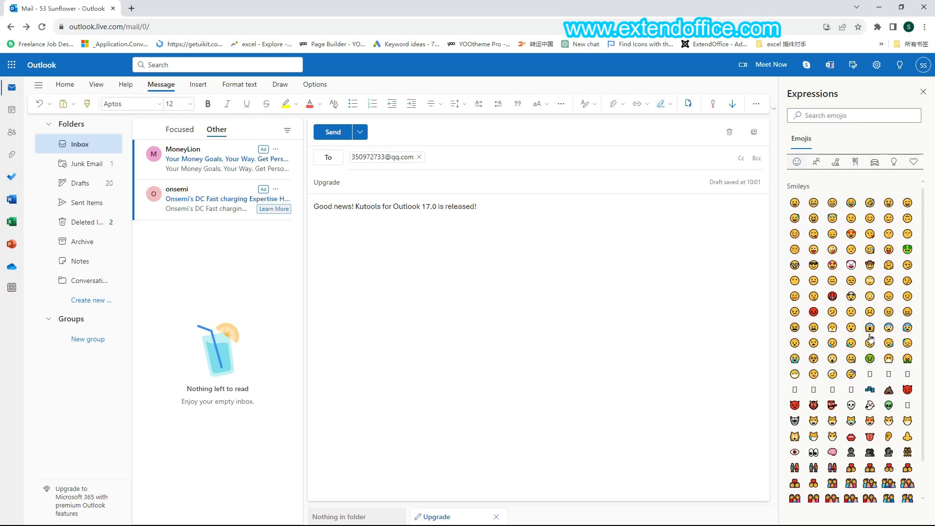
- Search the Expressions pane for 'happy' and add a happy face emoji to the draft
click(854, 115)
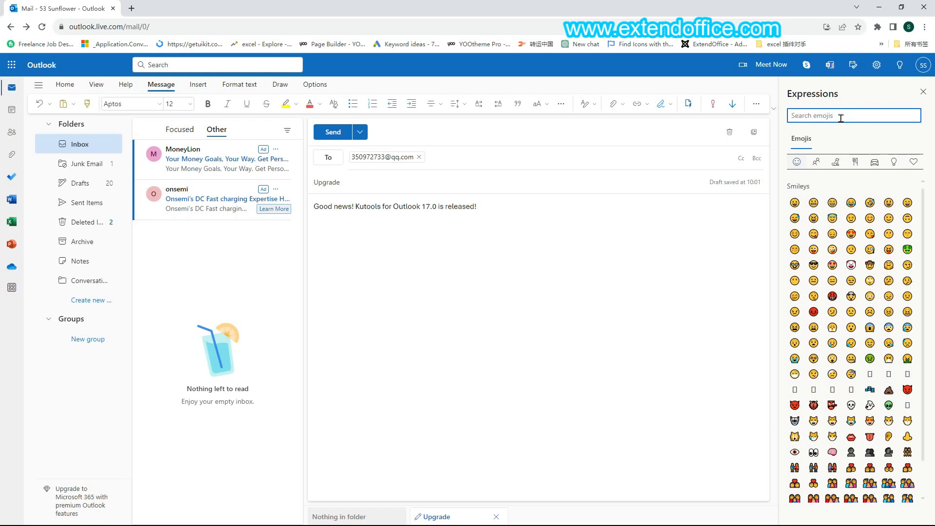
text(happy)
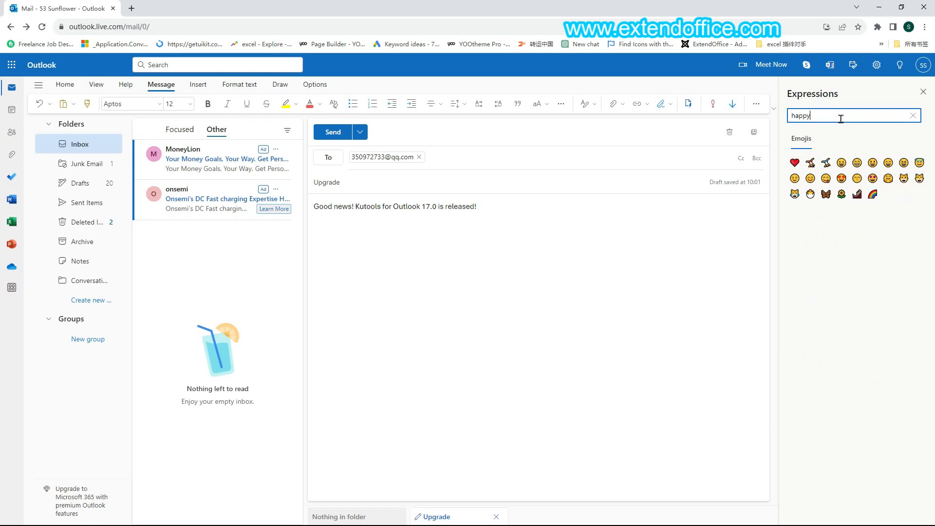
mouse_move(852, 213)
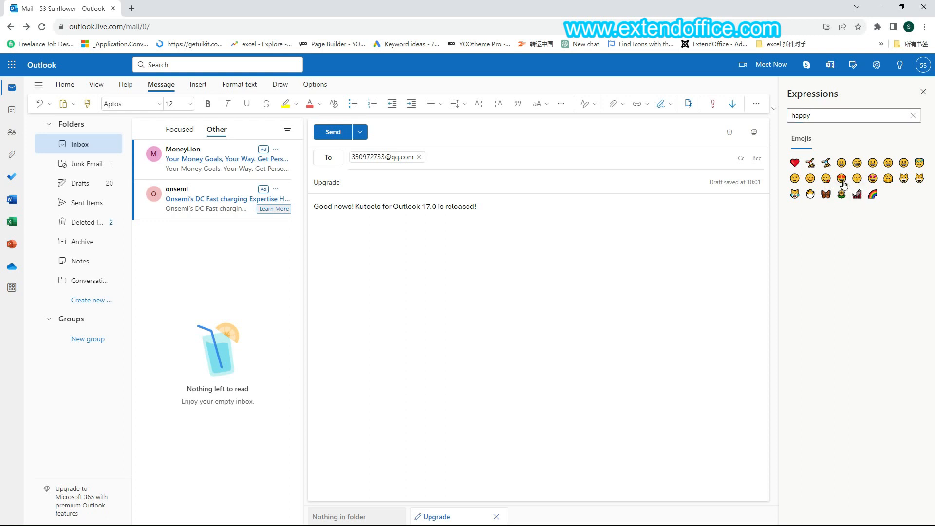
click(842, 177)
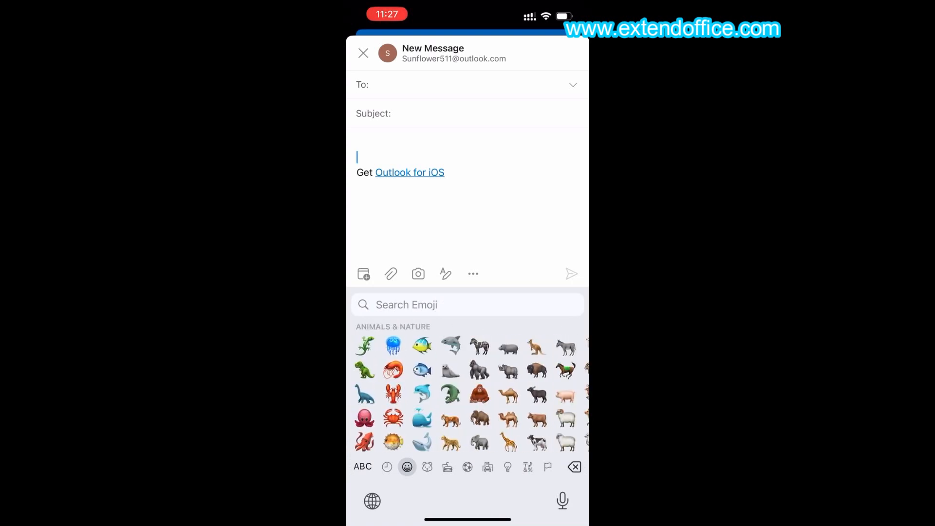
- Switch the iOS emoji keyboard to Food & Drink and activate the Search Emoji field
click(447, 467)
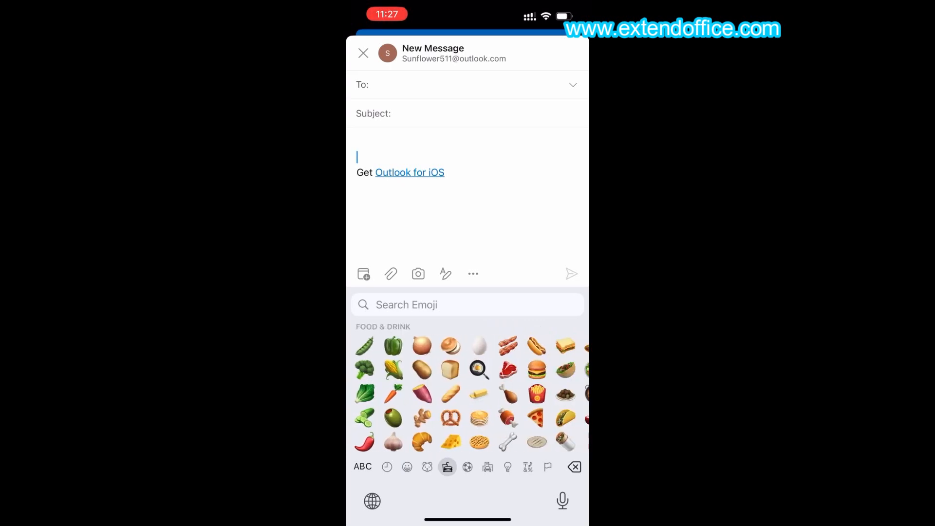
click(362, 467)
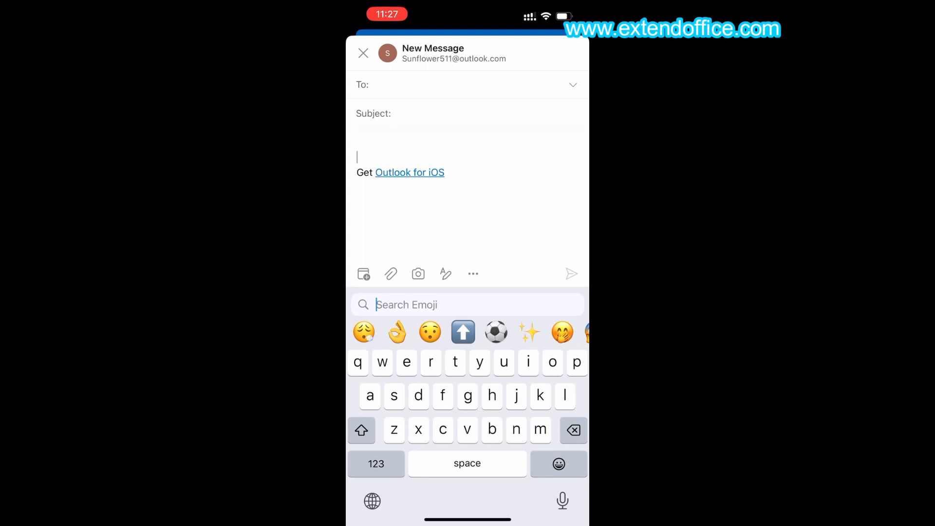